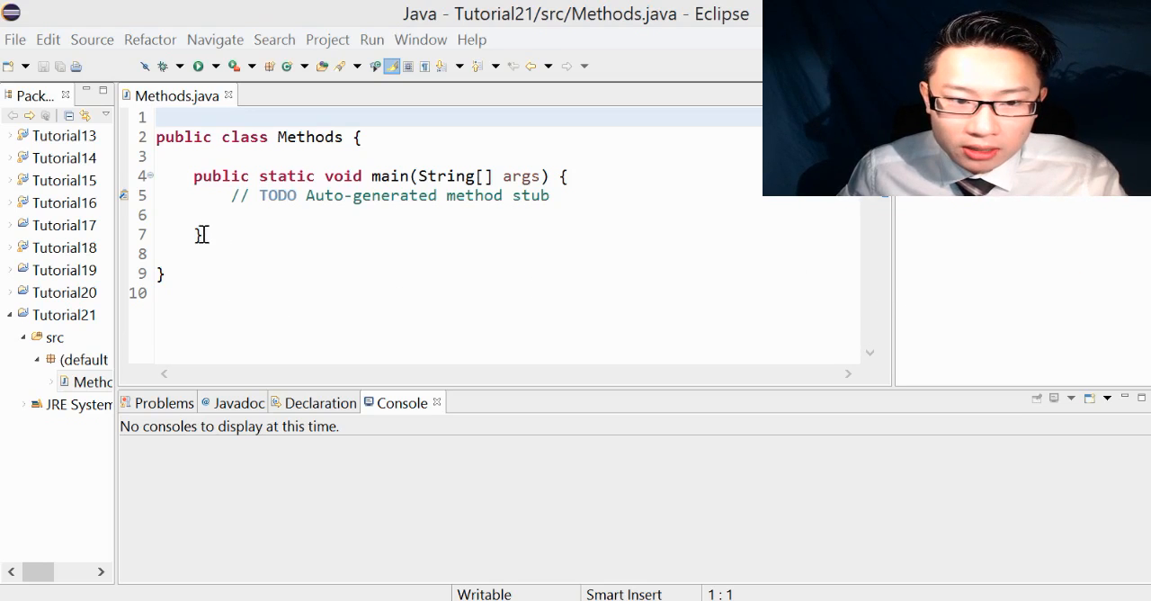
Close main's brace and label it with the comment //closing main
text(})
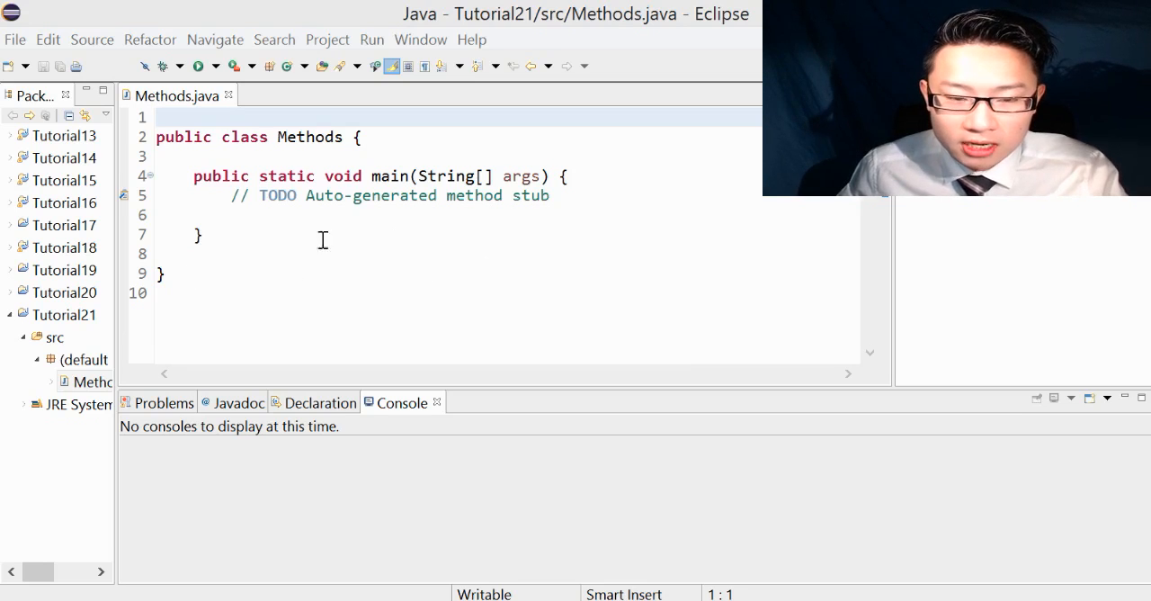
mouse_move(608, 266)
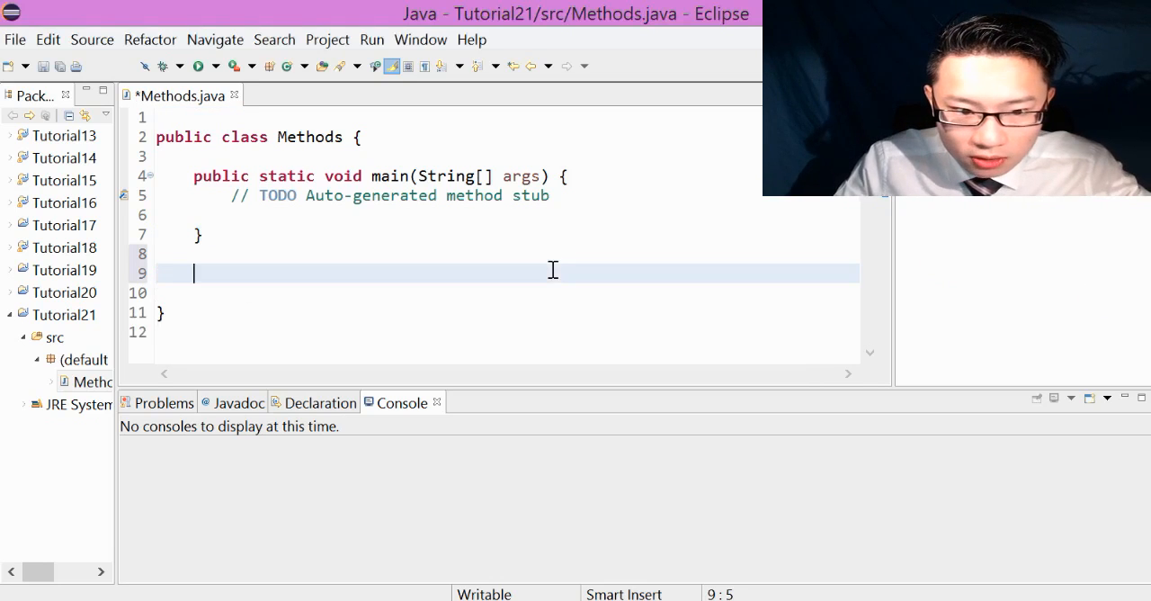
text(//)
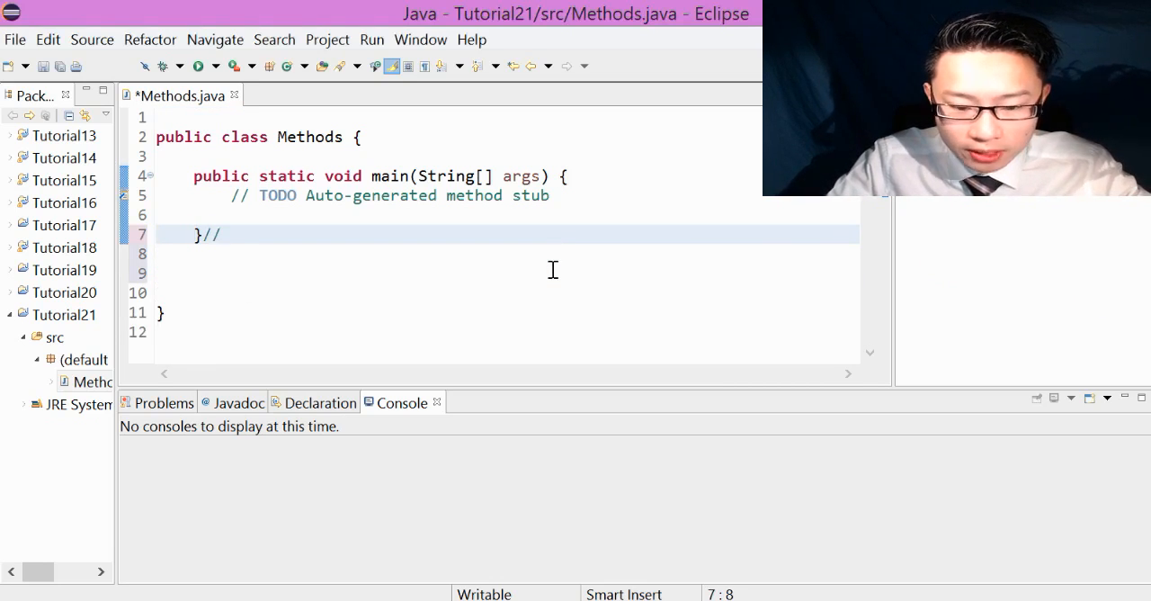
text(c)
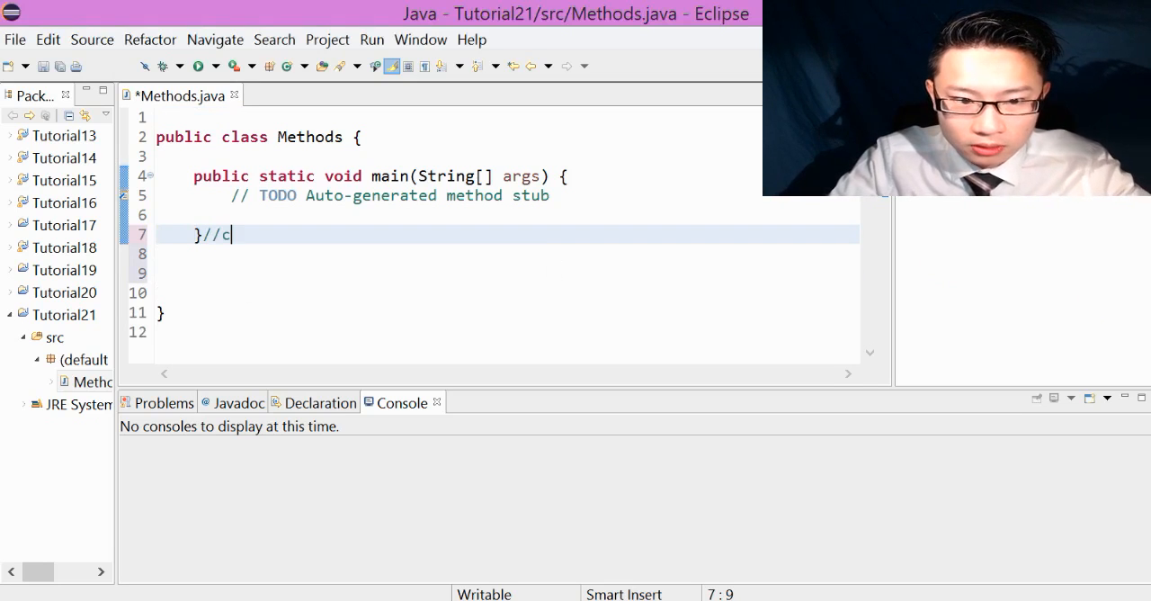
text(losing main)
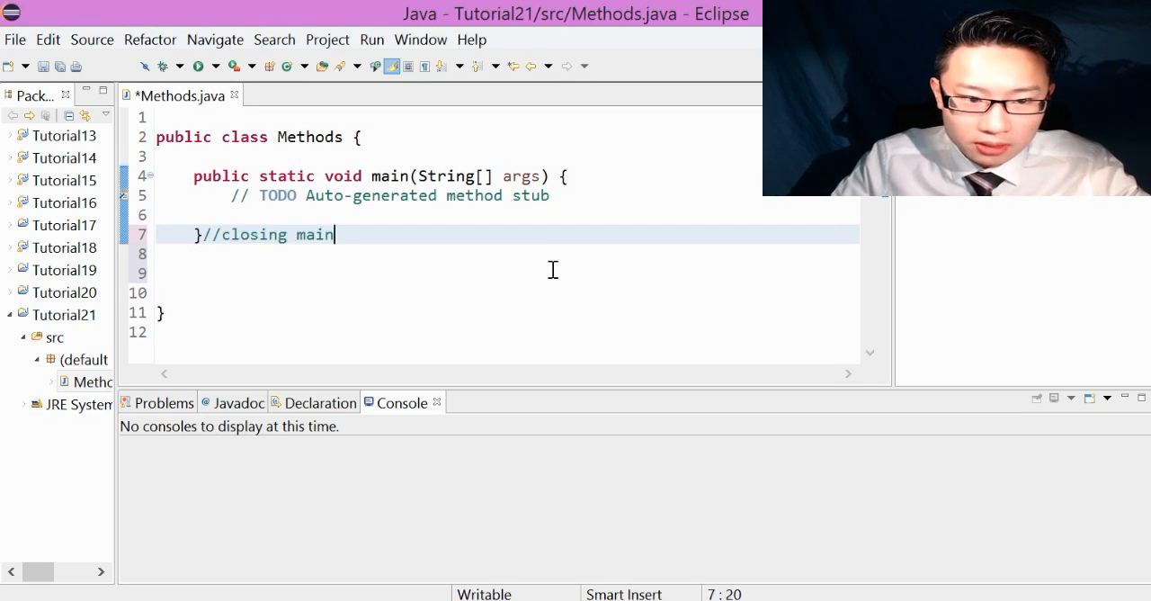
Label the class's closing brace with the comment //closing class
text(//clos)
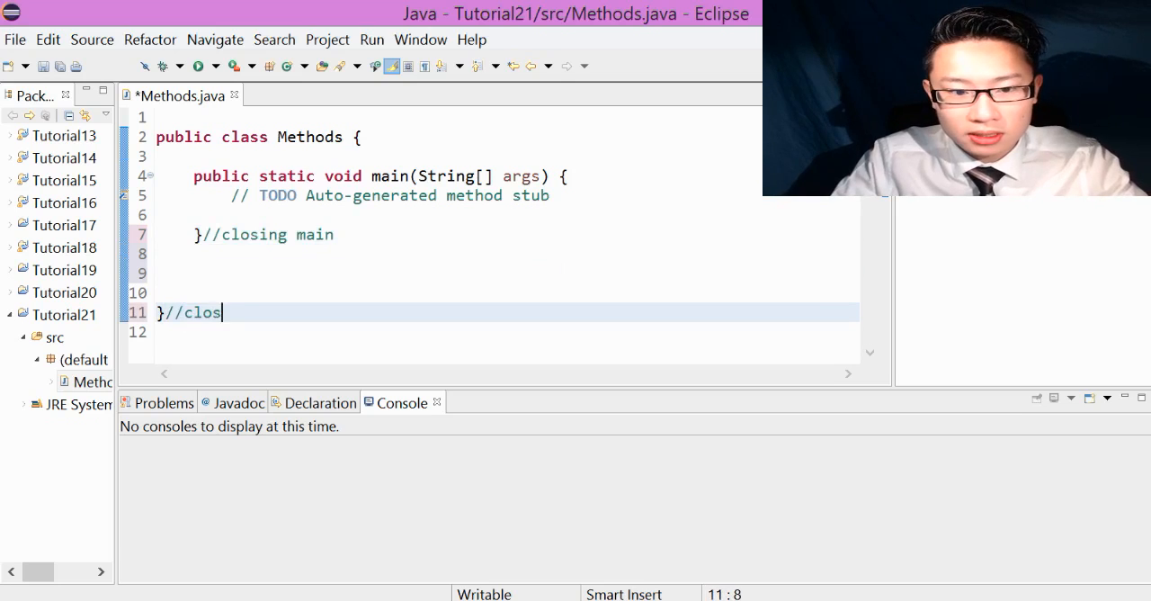
text(ing)
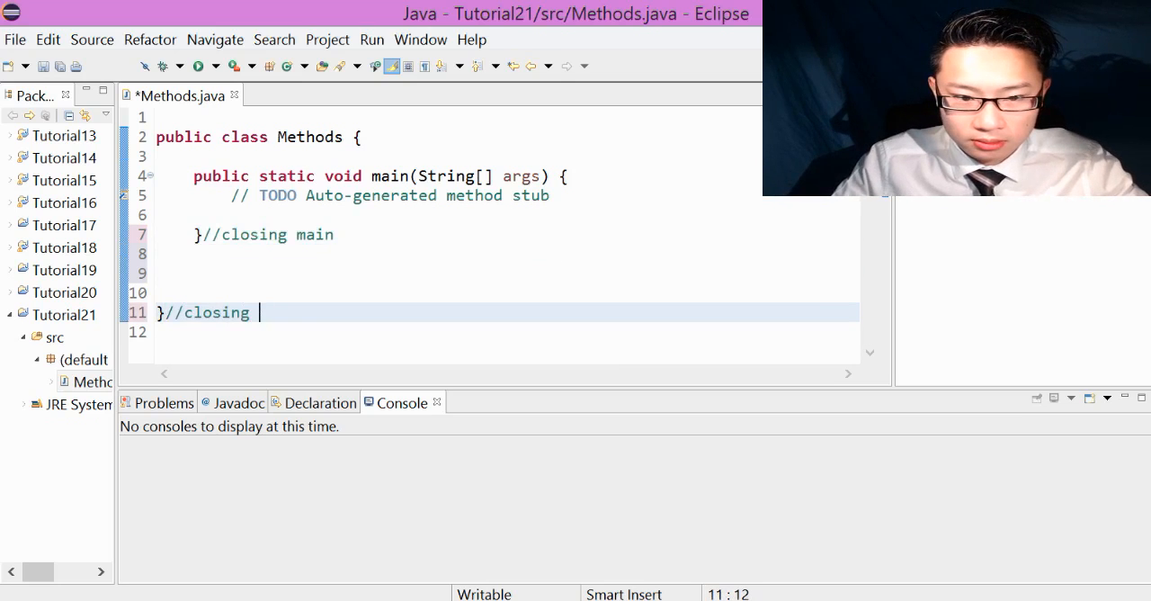
text(class)
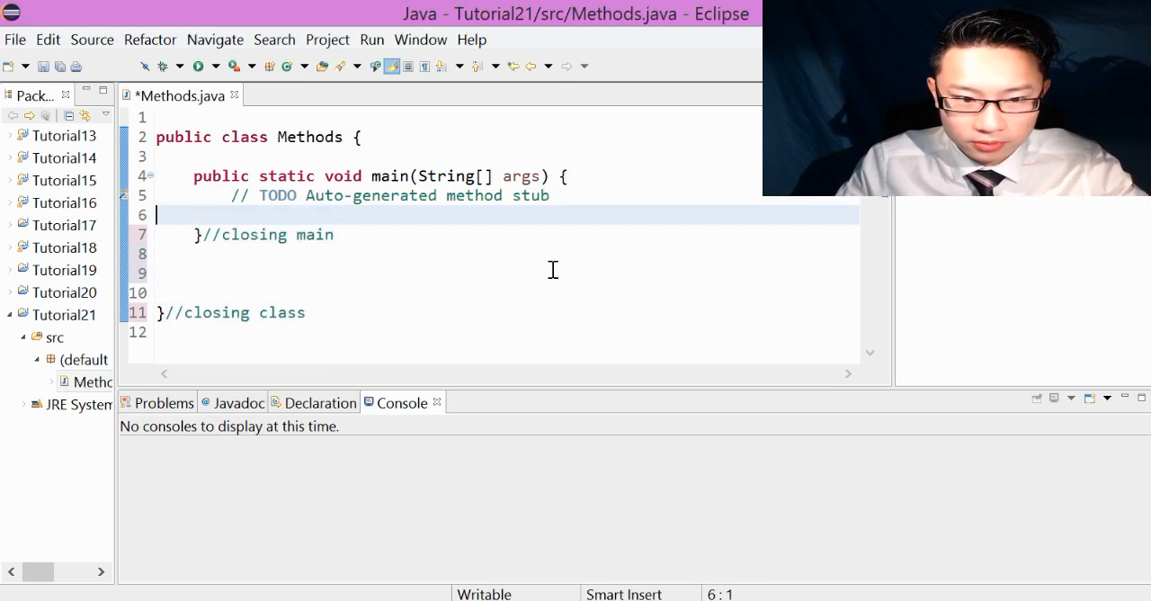
Add blank lines inside main and a //methods comment below main's closing brace
key(enter)
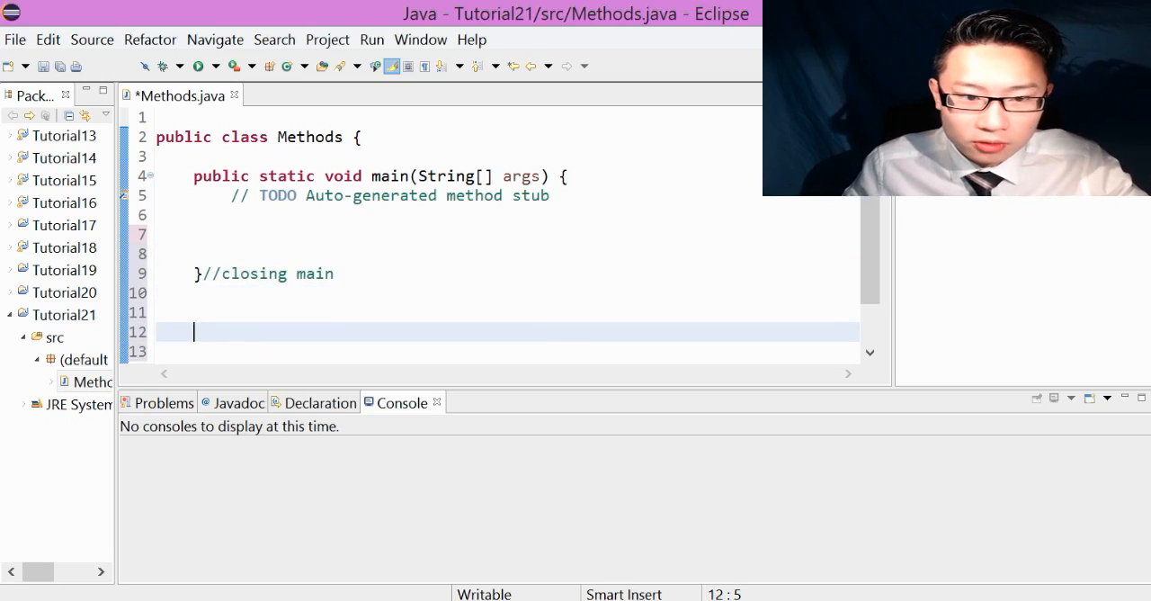
text(/)
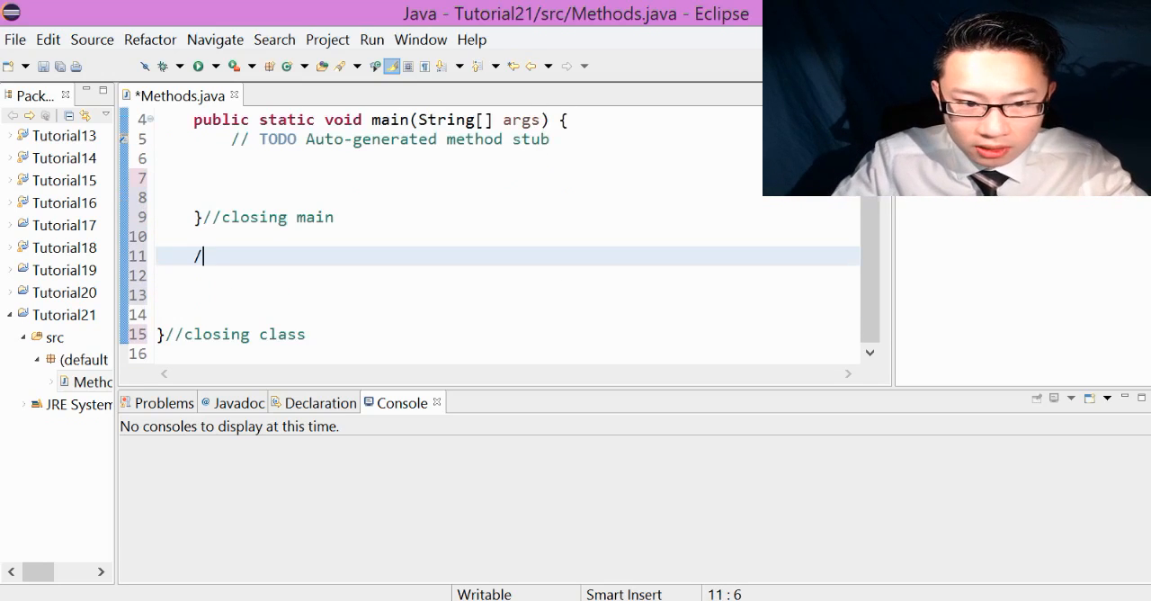
text(/methods)
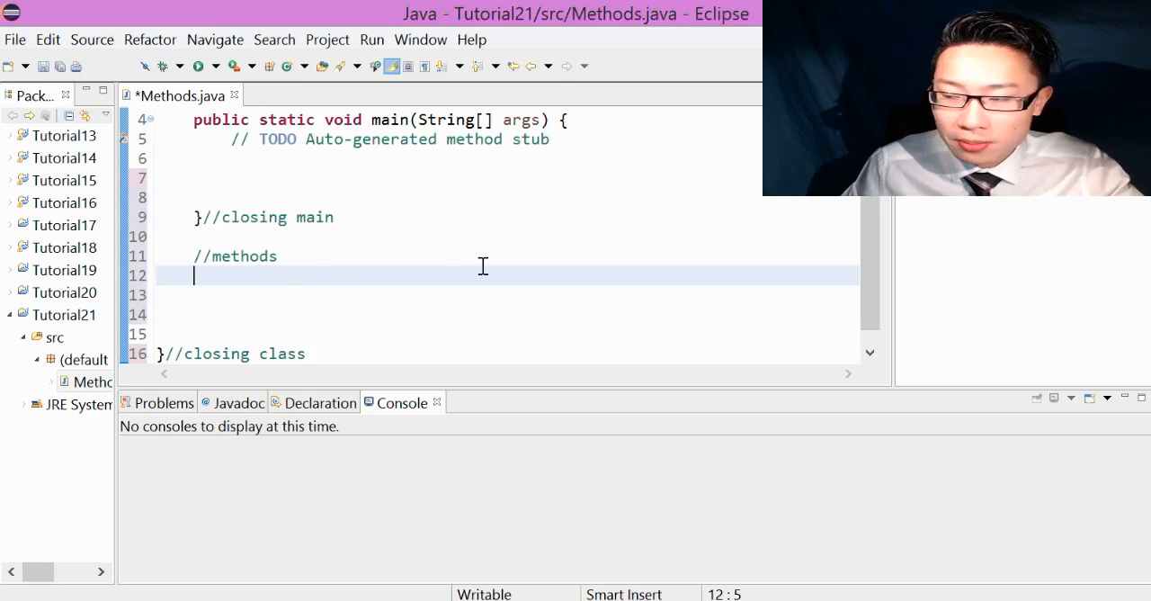
mouse_move(493, 256)
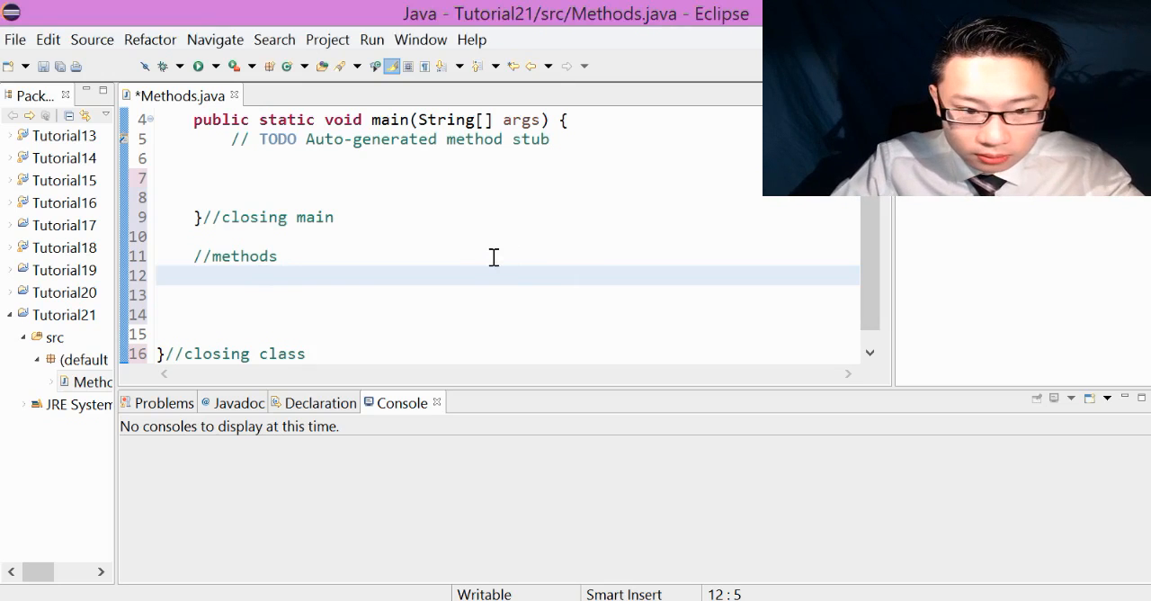
Declare public static int sum(int i1, int i2) with its opening brace
text(publis)
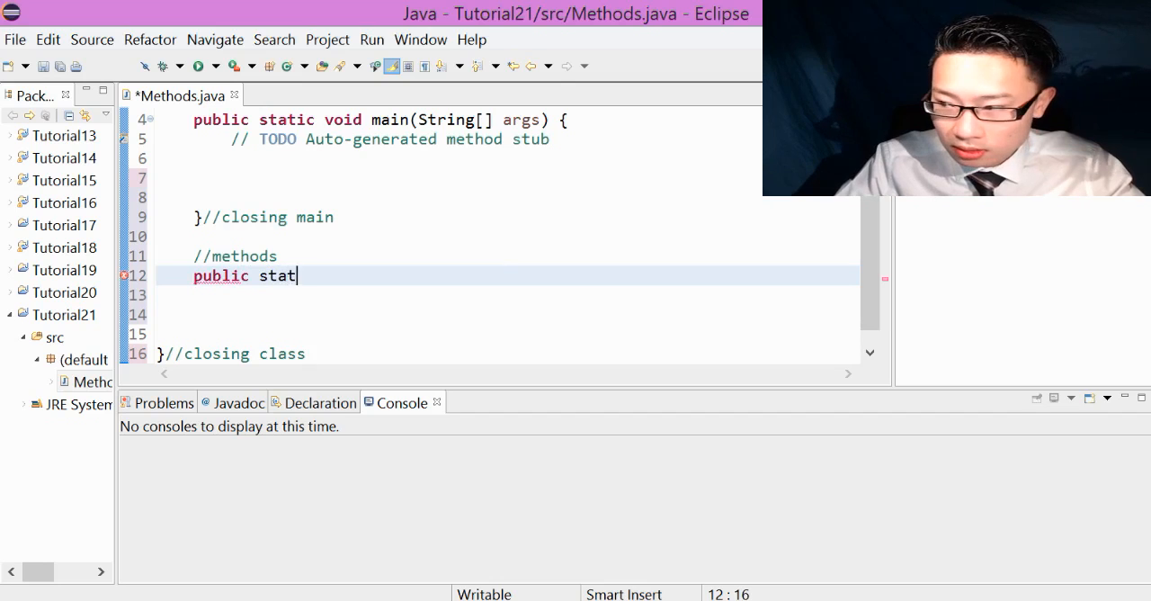
text(ic)
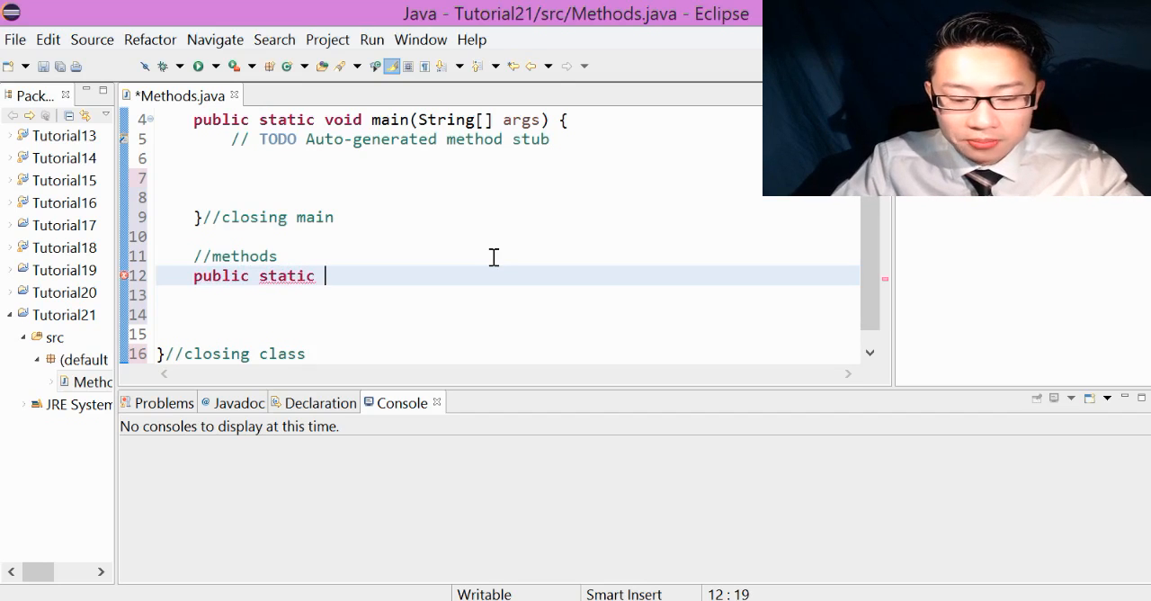
text(int)
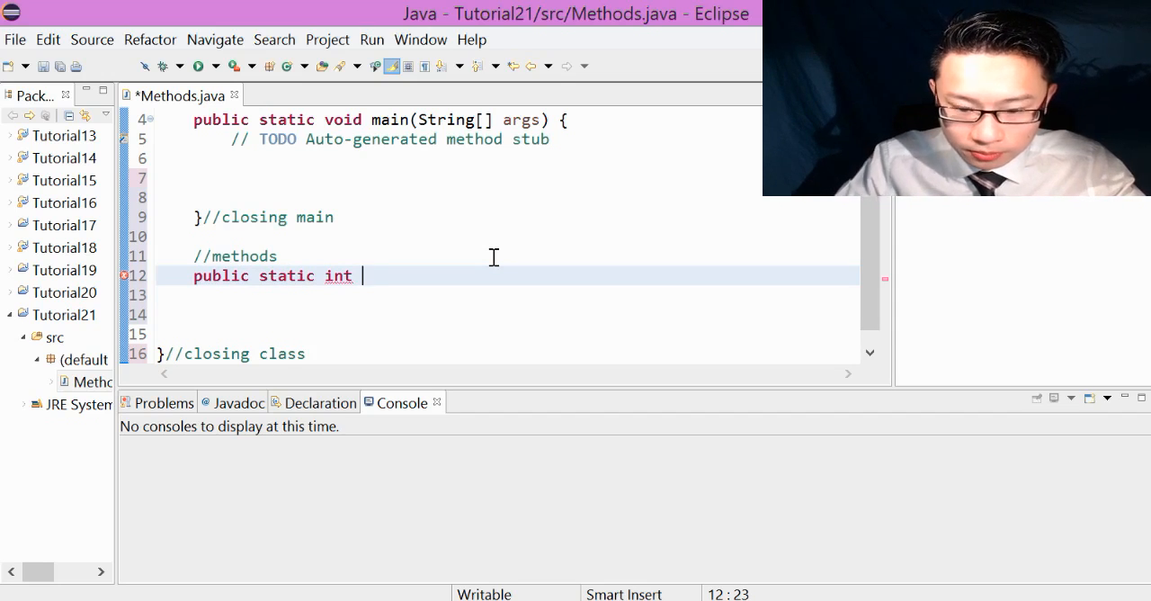
text(sum)
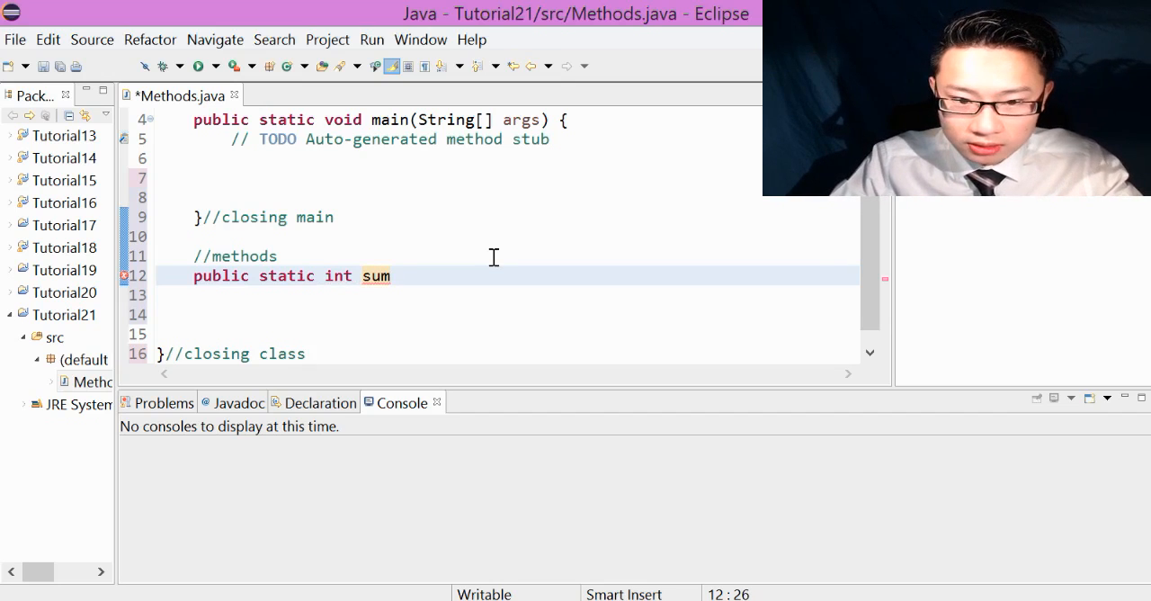
text((int))
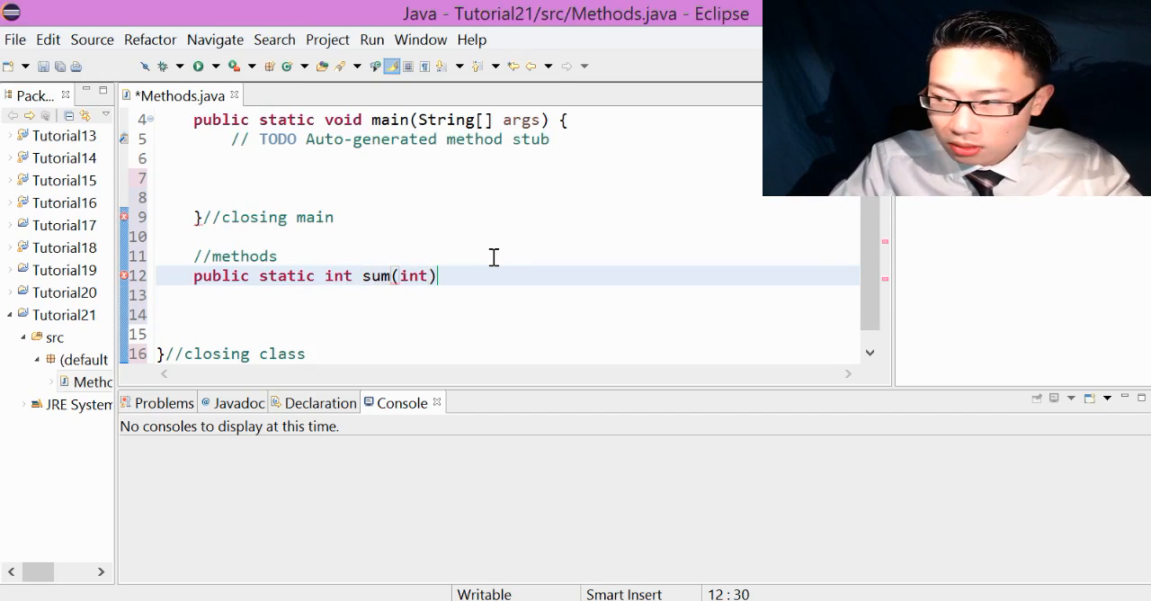
text(i1)
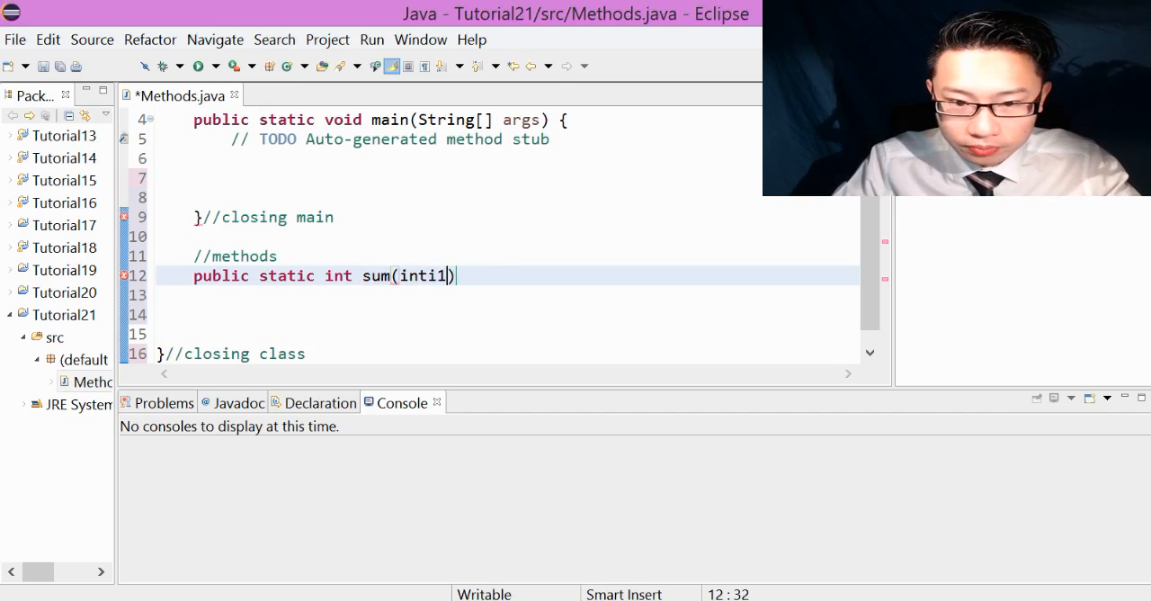
text(, int i2)
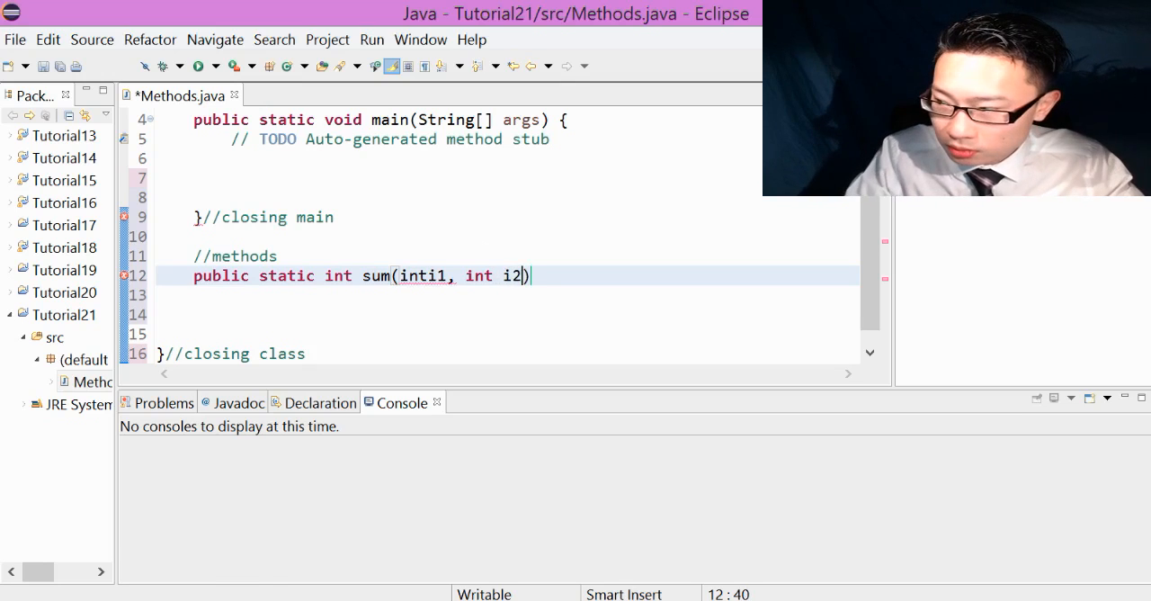
text({)
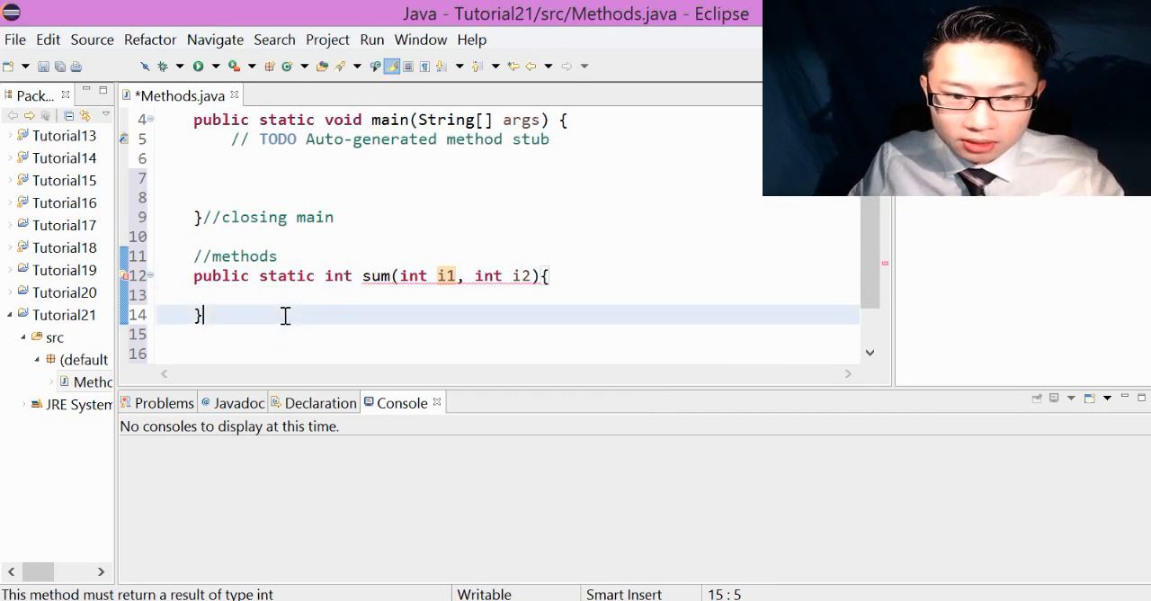
Label the method's closing brace with the comment //closing sum method
text(//)
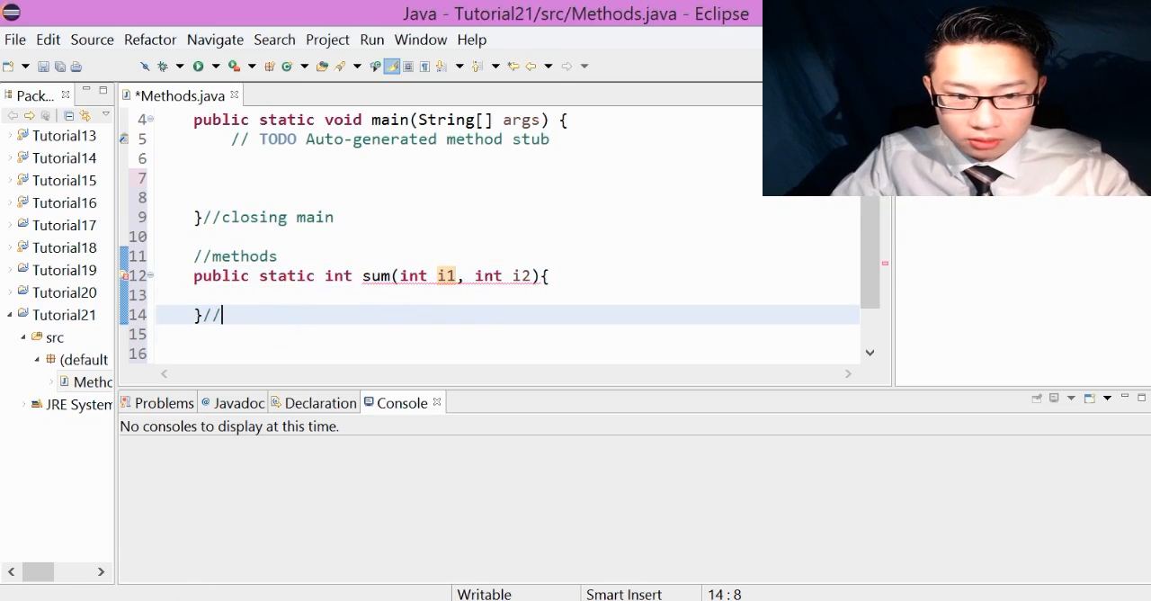
text(closing sum method)
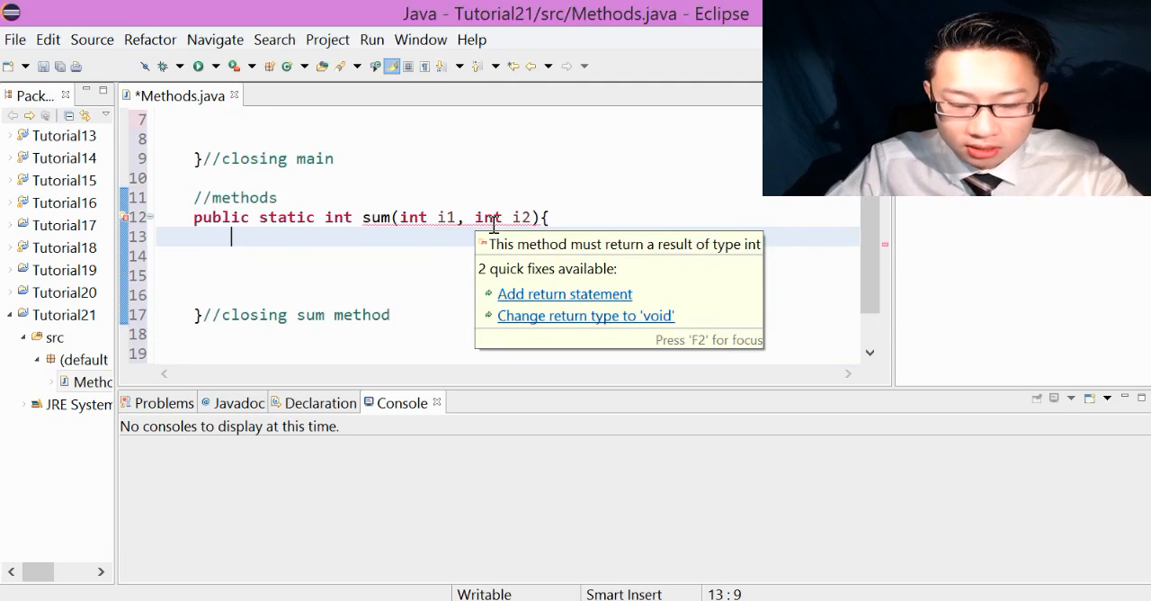
Initialise int result = 0 with a //start comment inside sum
text(int res)
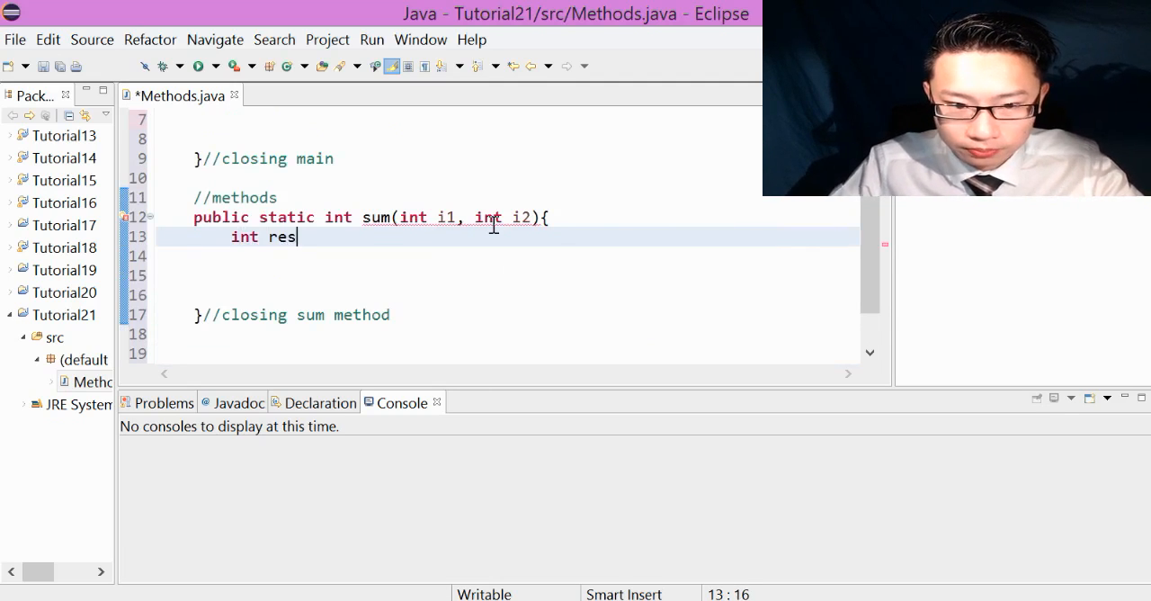
text(ult =)
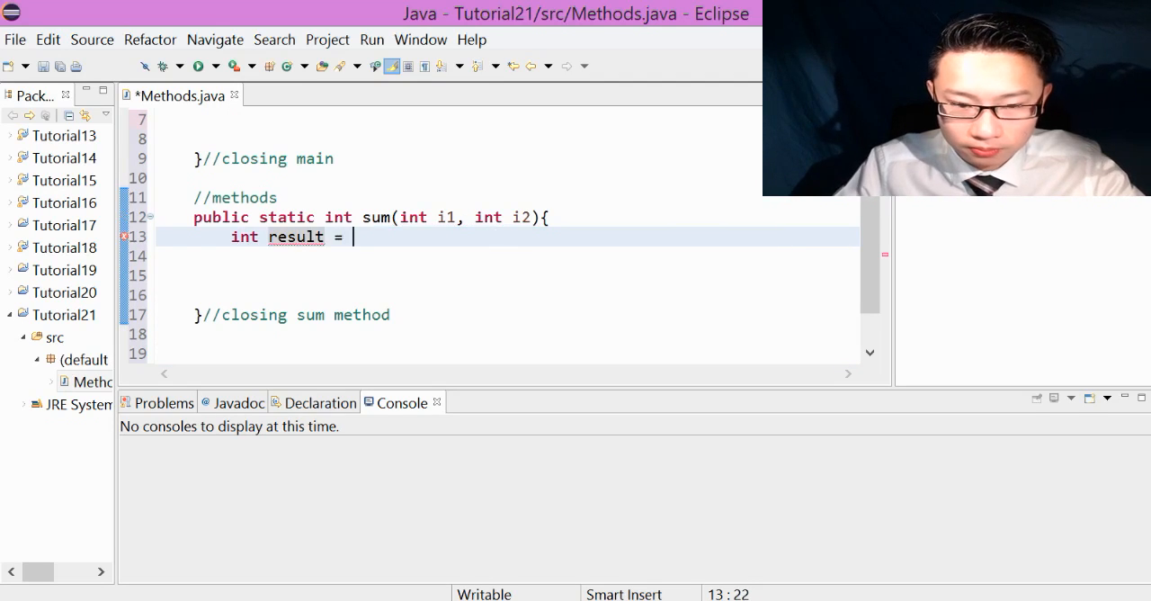
text(0;)
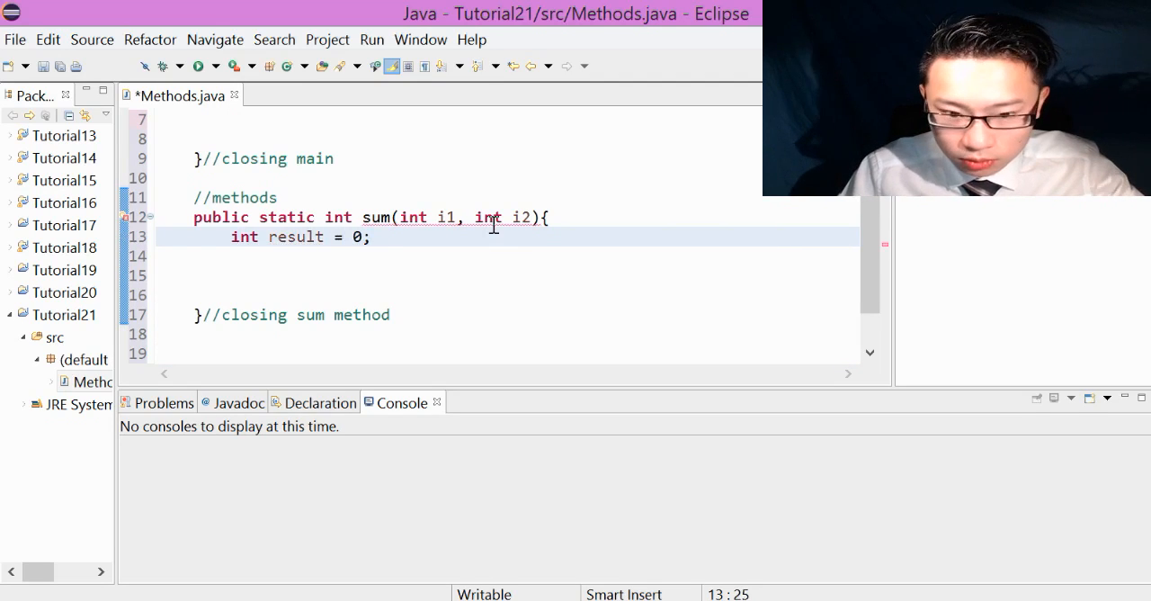
text(//)
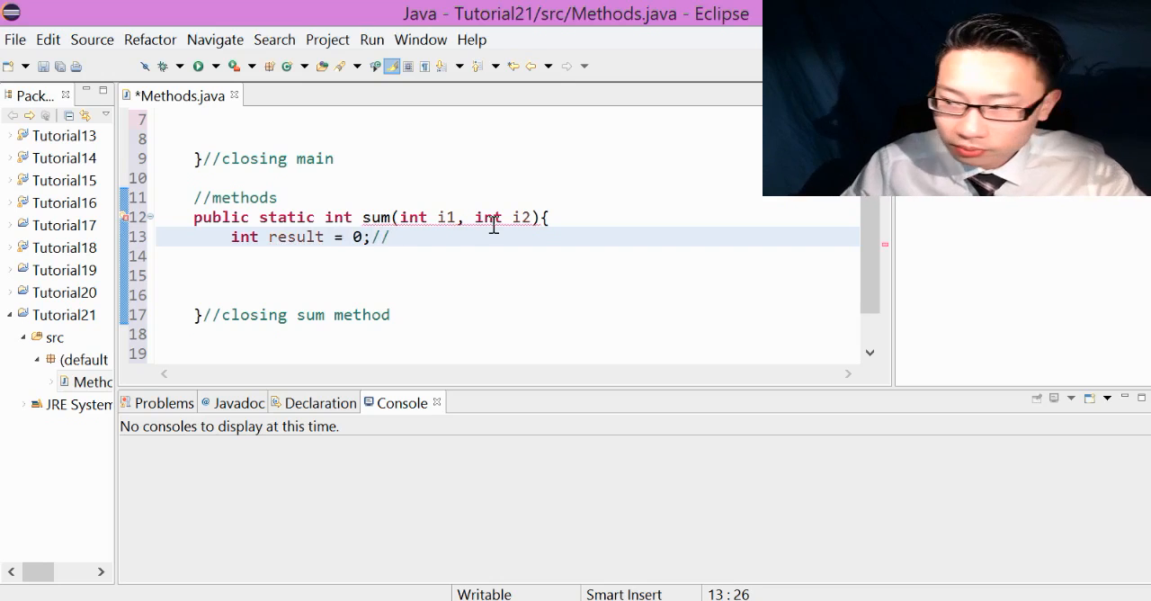
text(start)
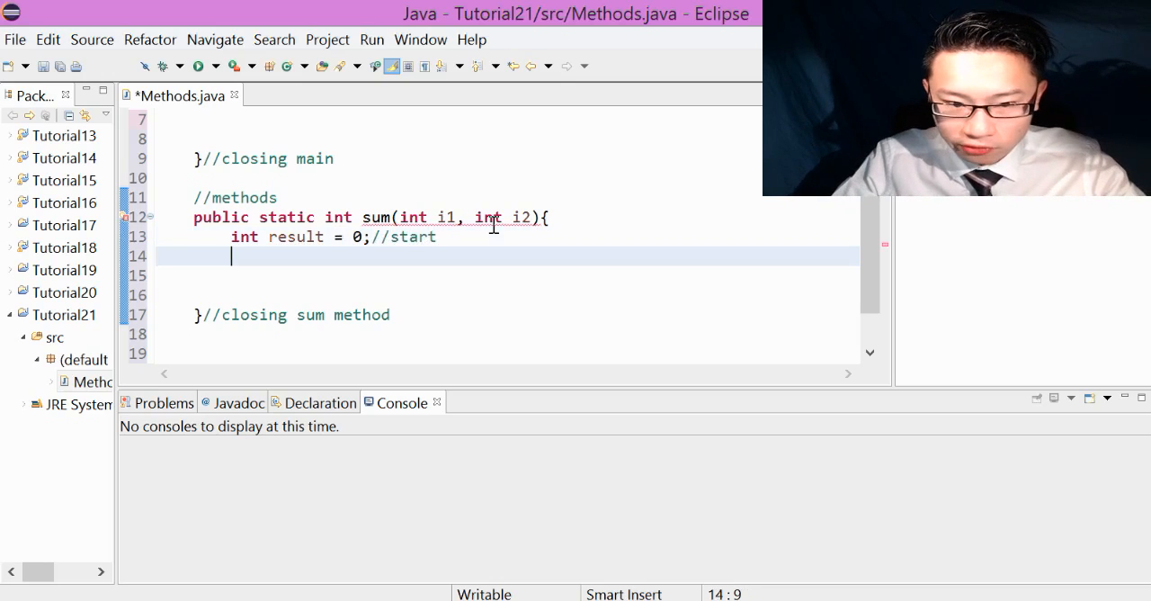
Write for(int i = i1; i < i2; i++) adding each i into result with result += i
text(for()
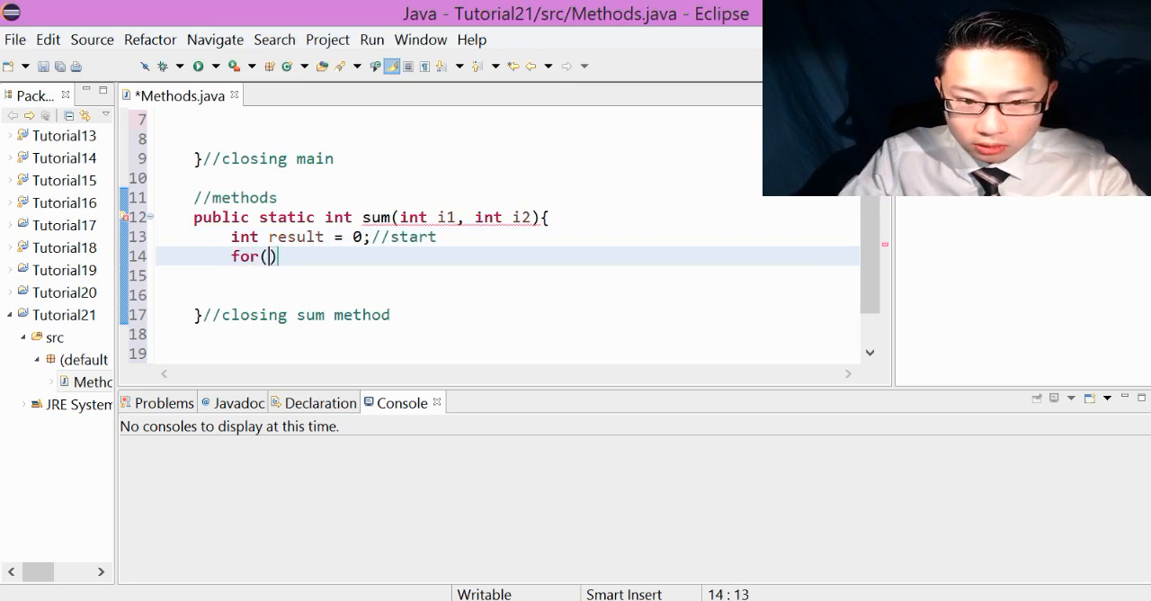
text(int i =)
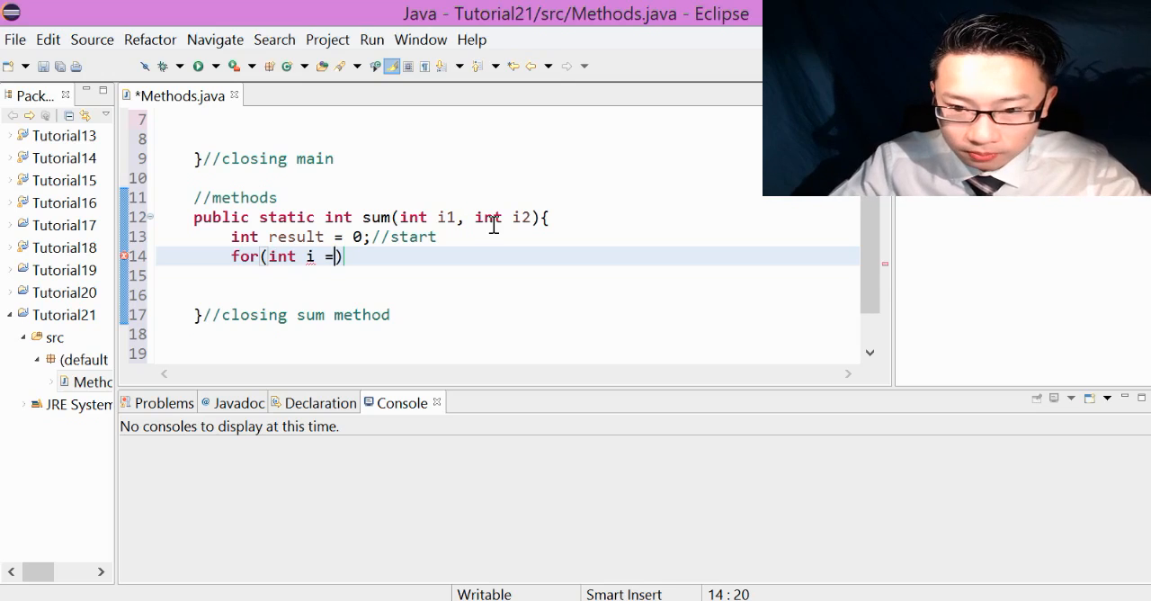
text(i1;)
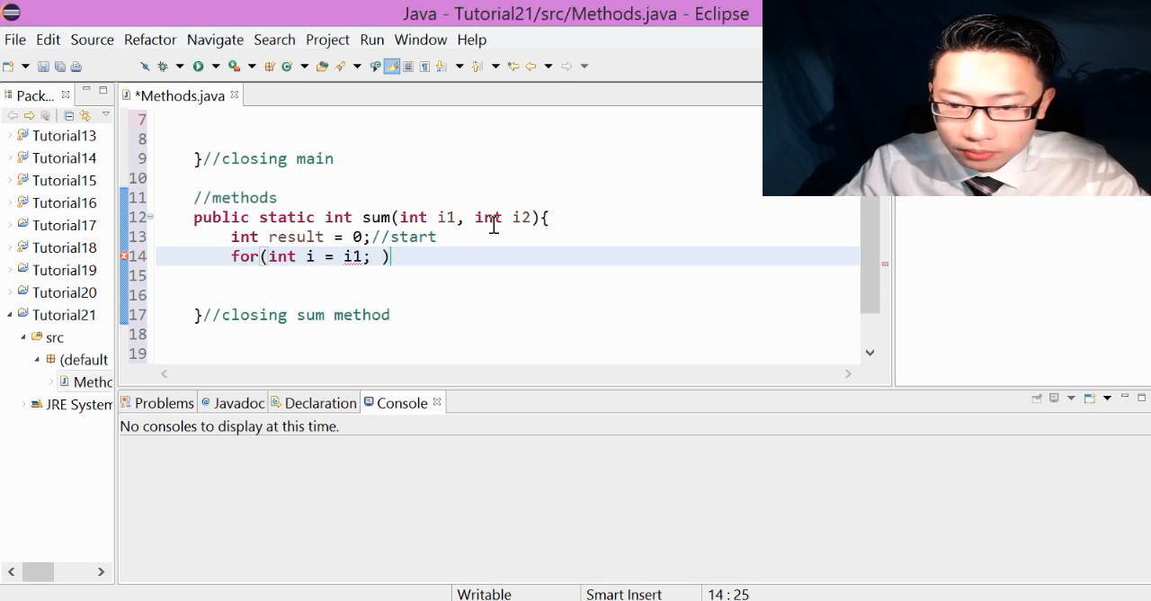
text(i)
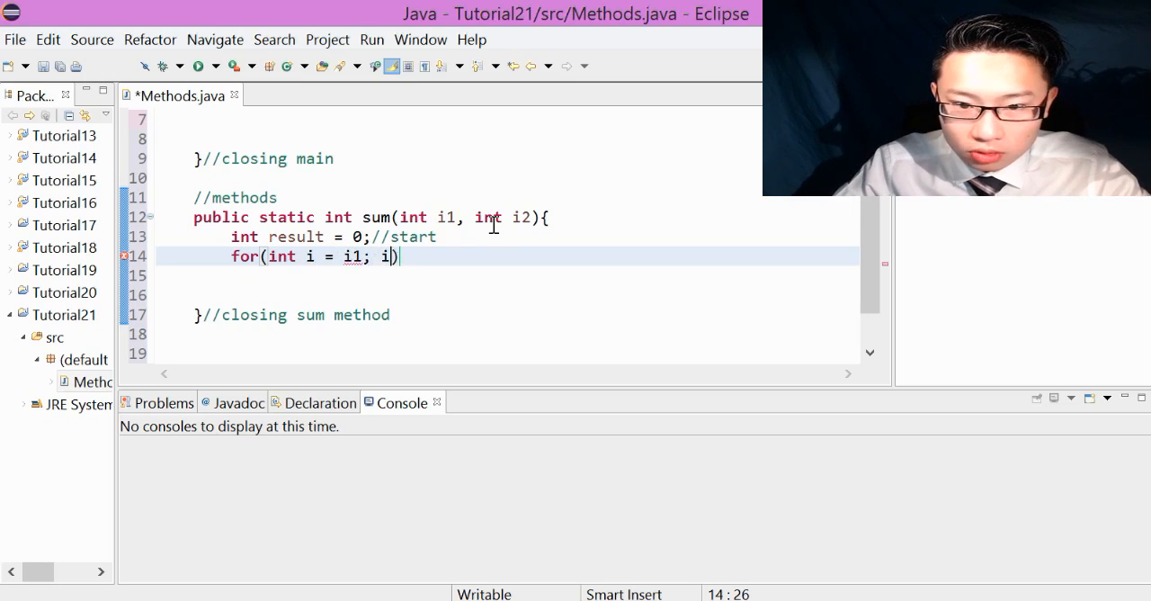
text(< i2; i)
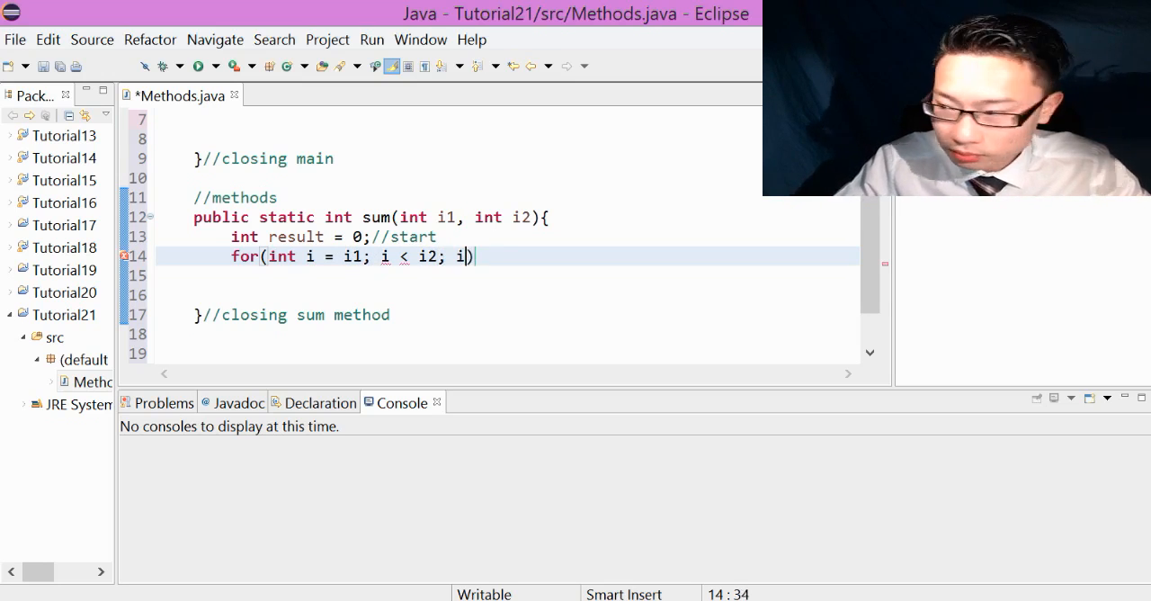
text(++)
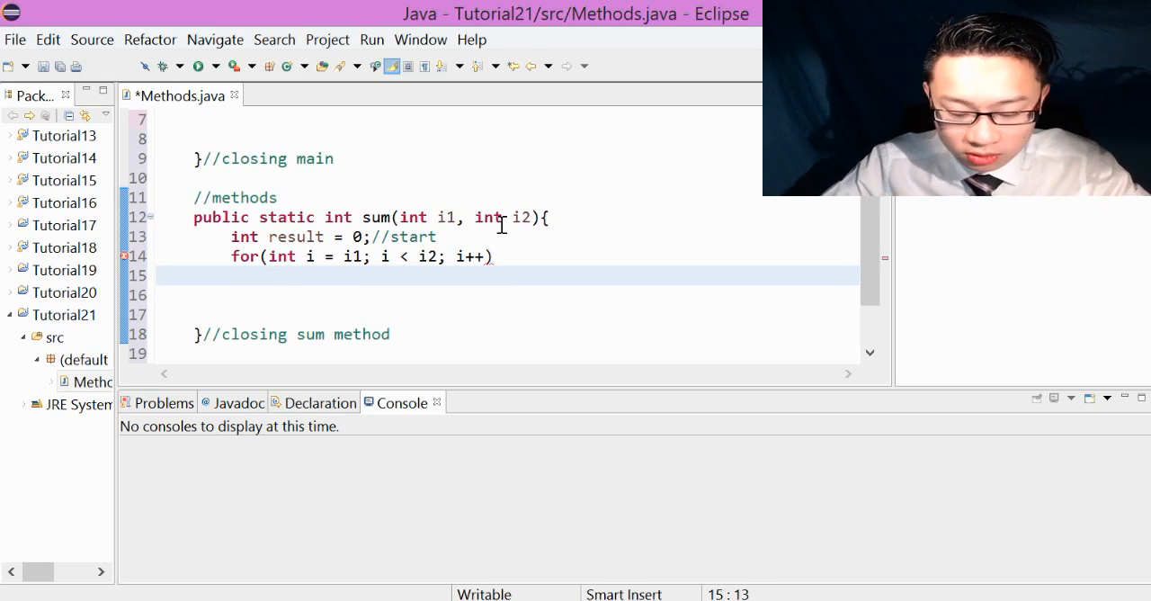
text(result)
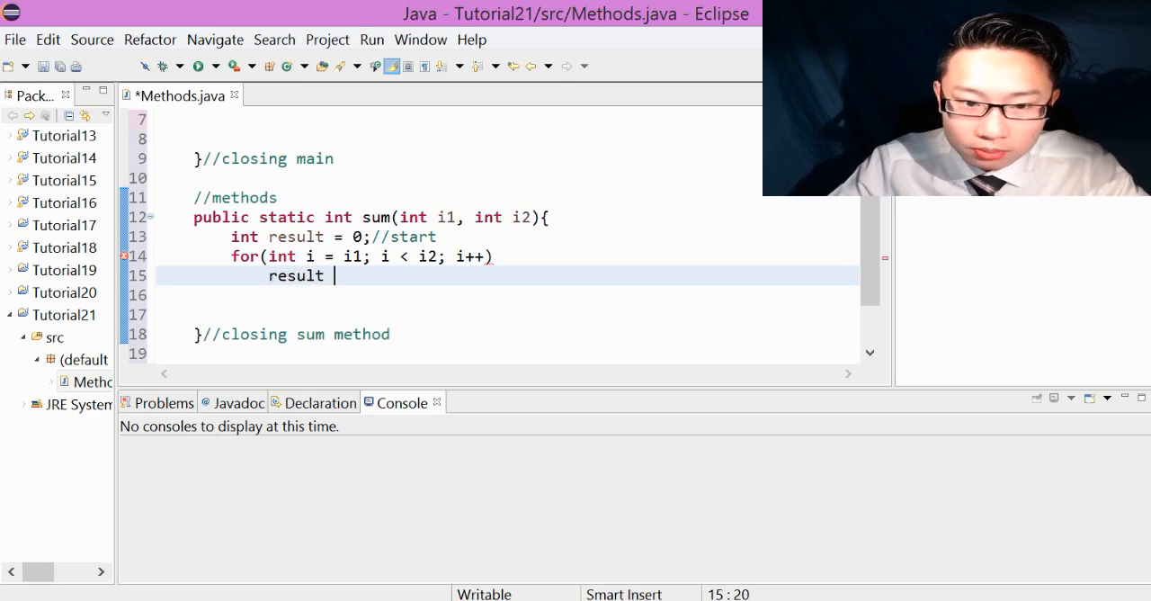
text(+=)
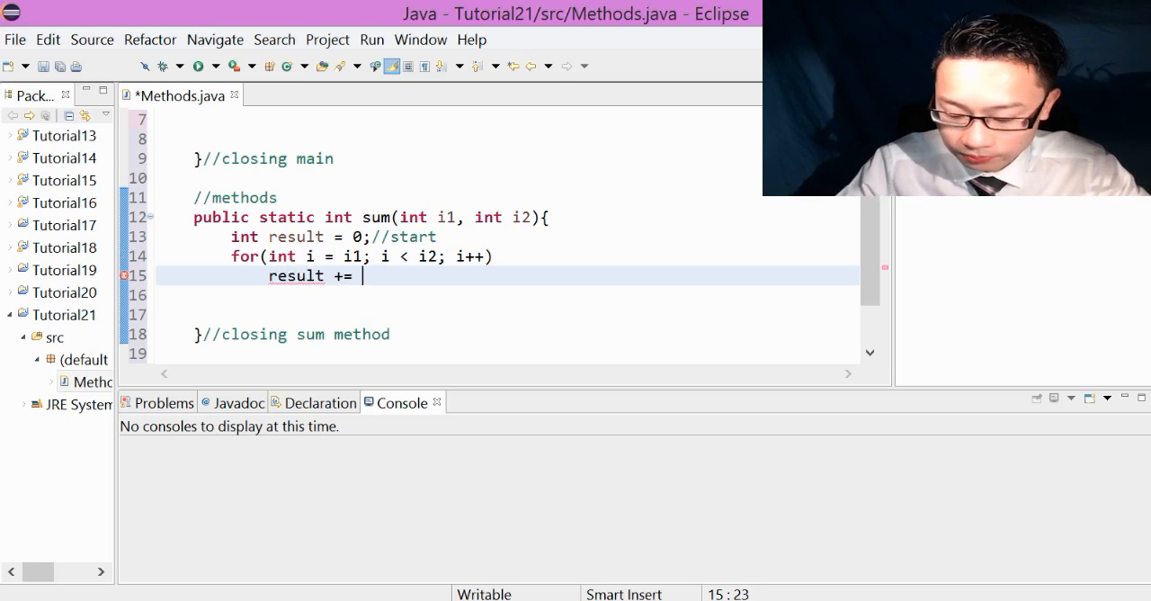
text(i;)
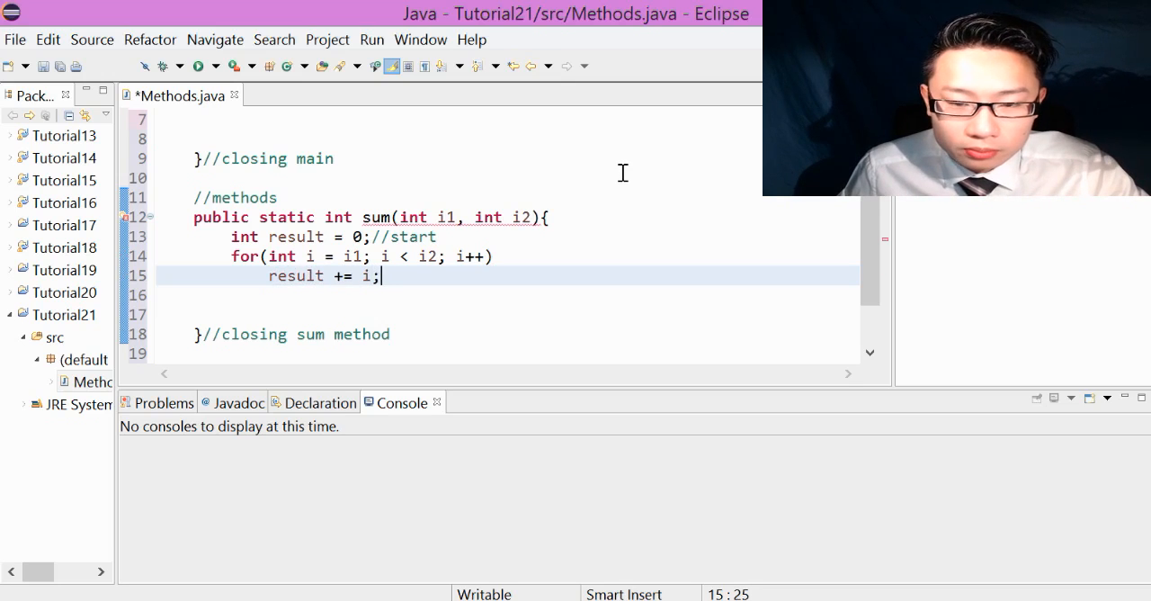
mouse_move(507, 258)
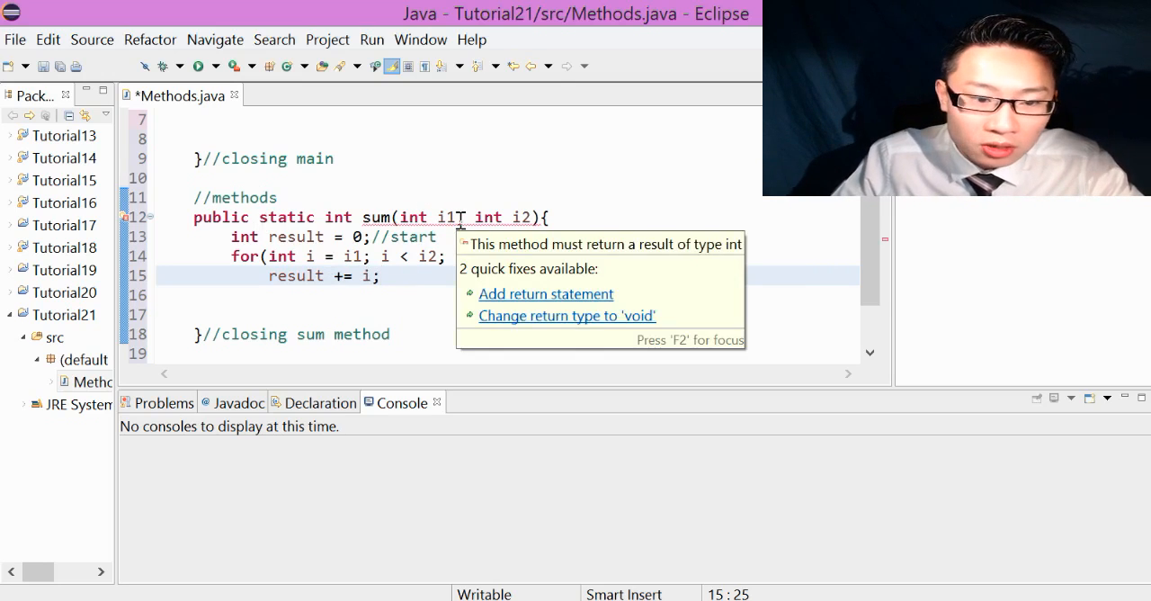
End sum with return result;, correcting the misspelled rsult to result
text(retu)
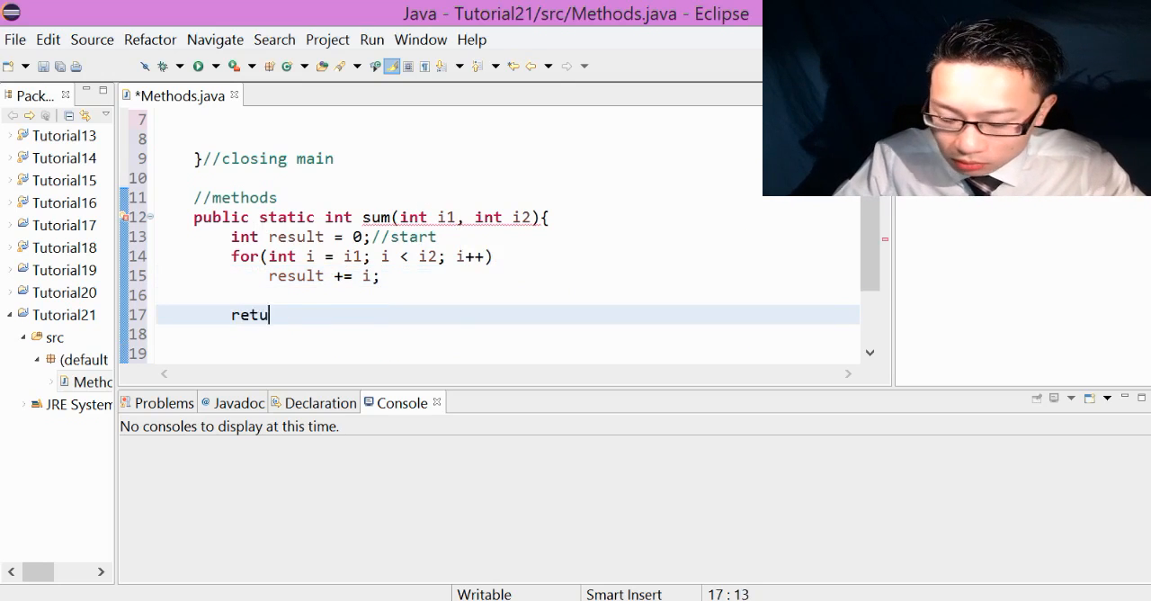
text(rn)
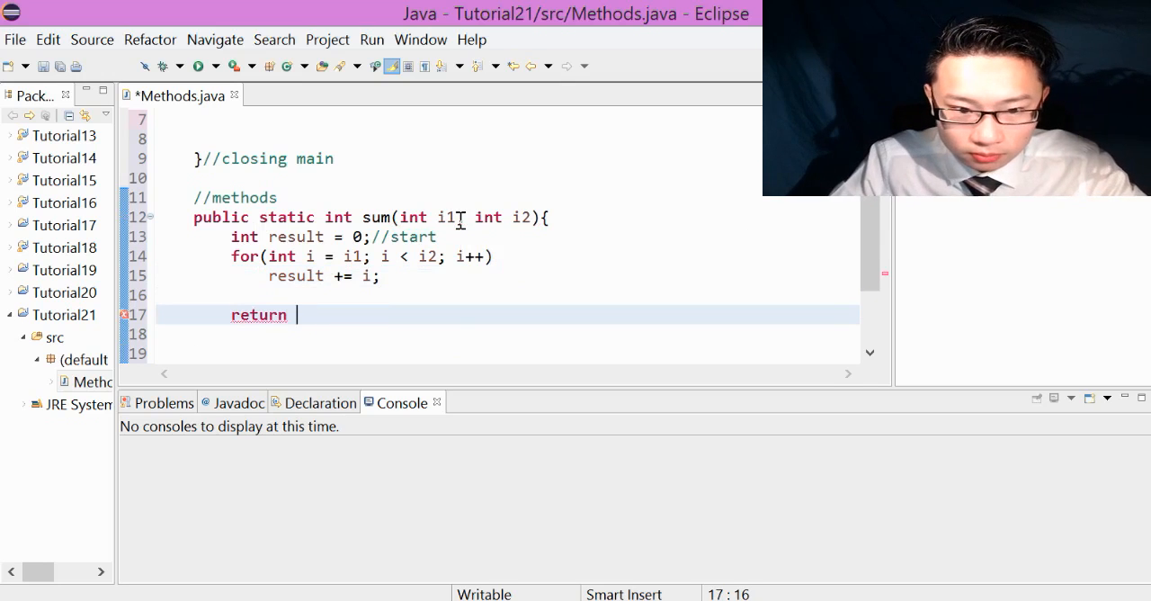
text(rsult;)
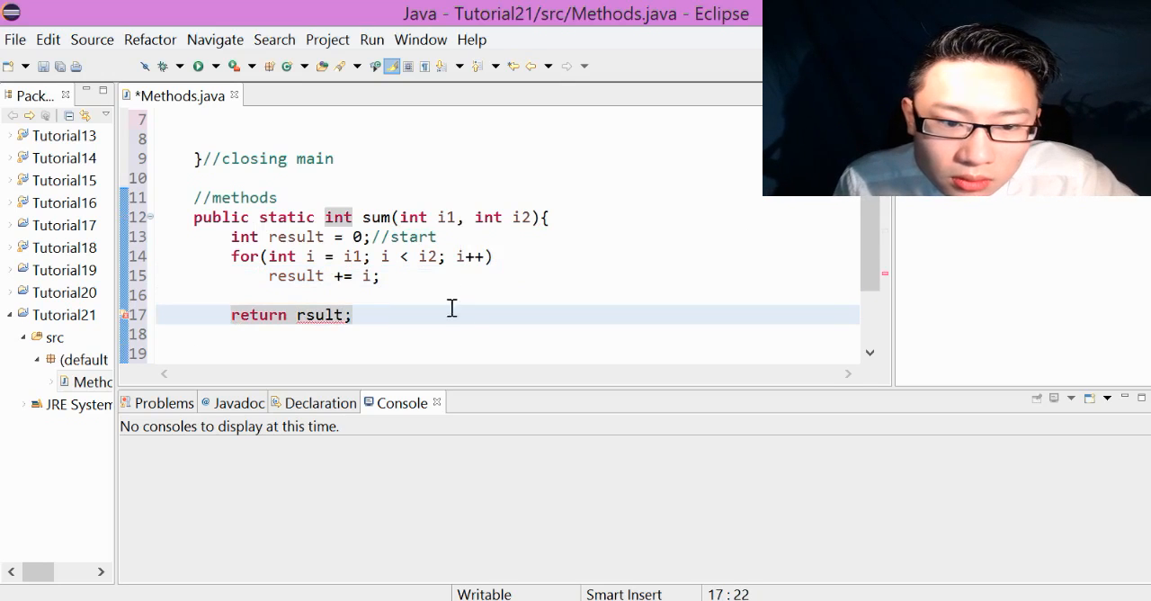
click(311, 315)
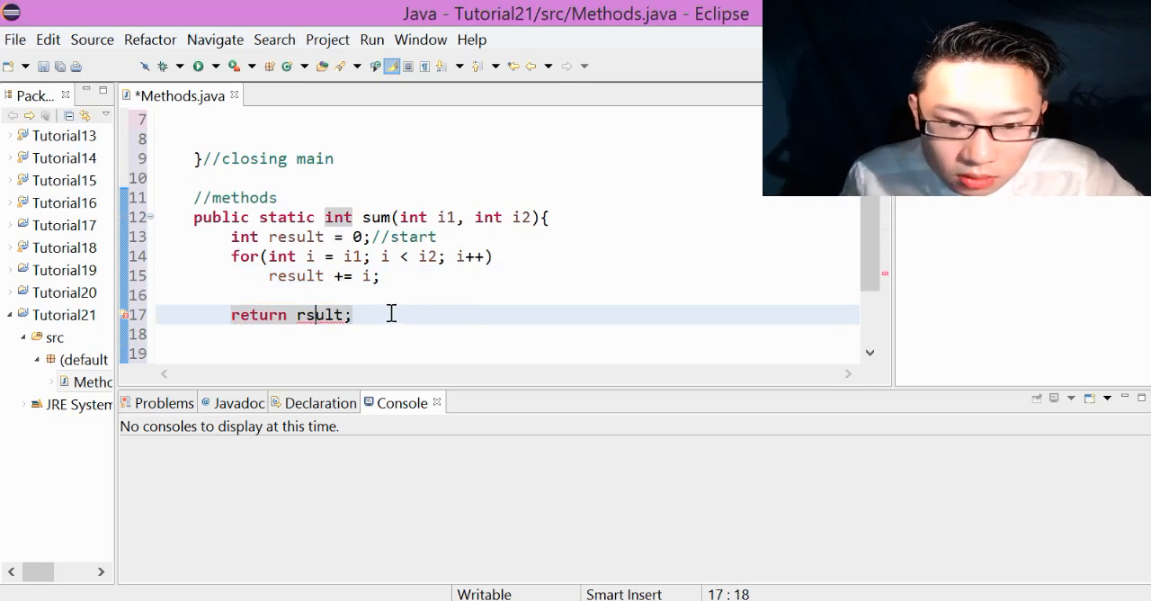
text(e)
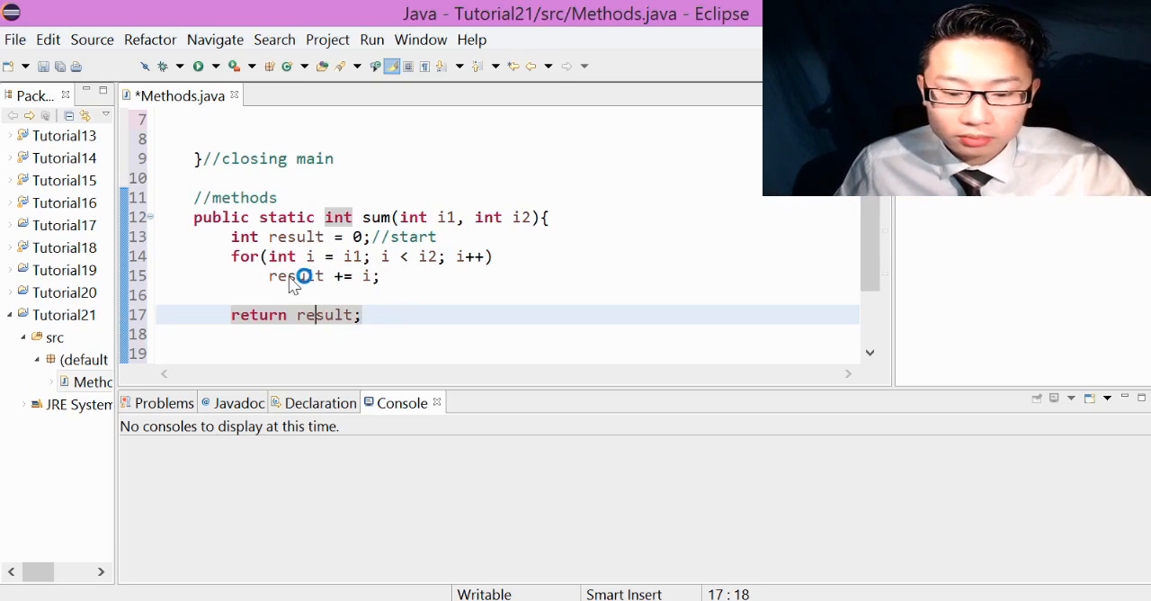
mouse_move(299, 275)
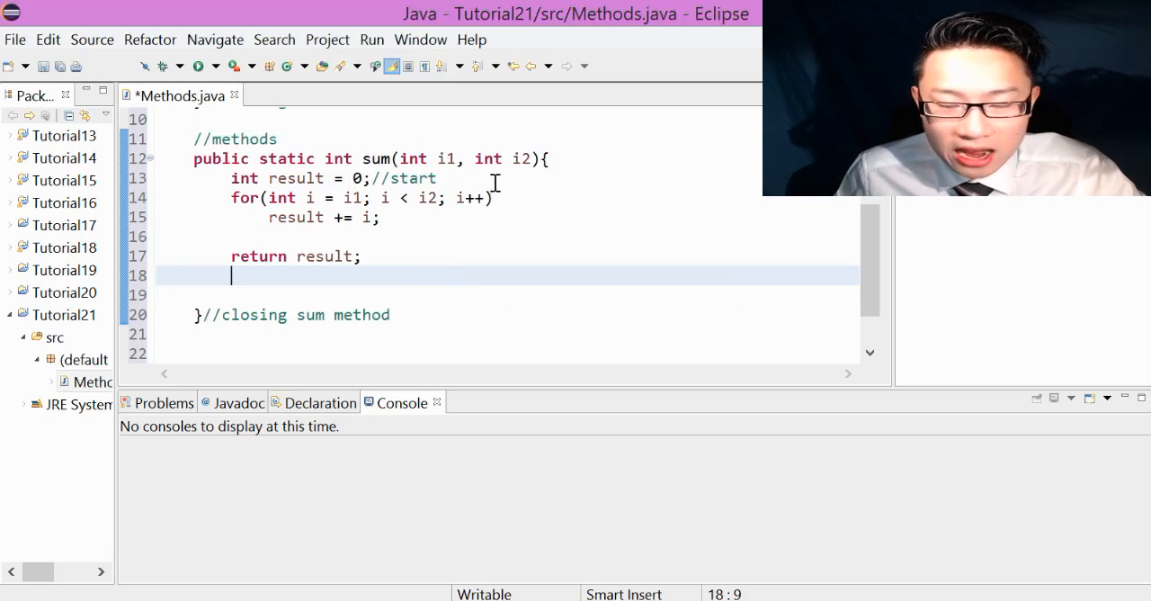
mouse_move(700, 243)
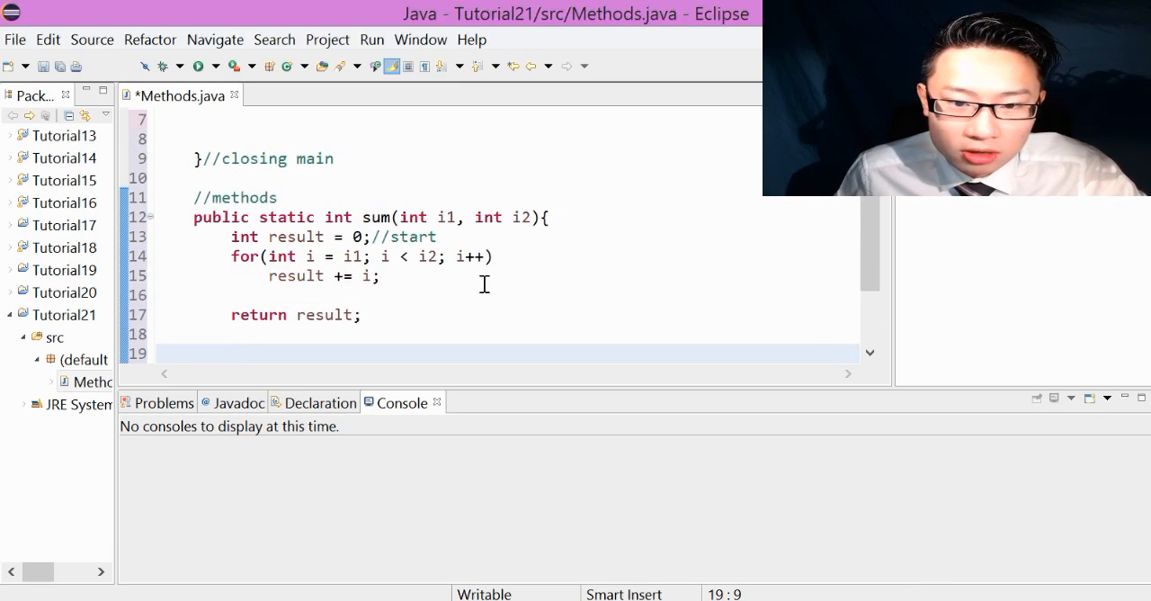
mouse_move(548, 274)
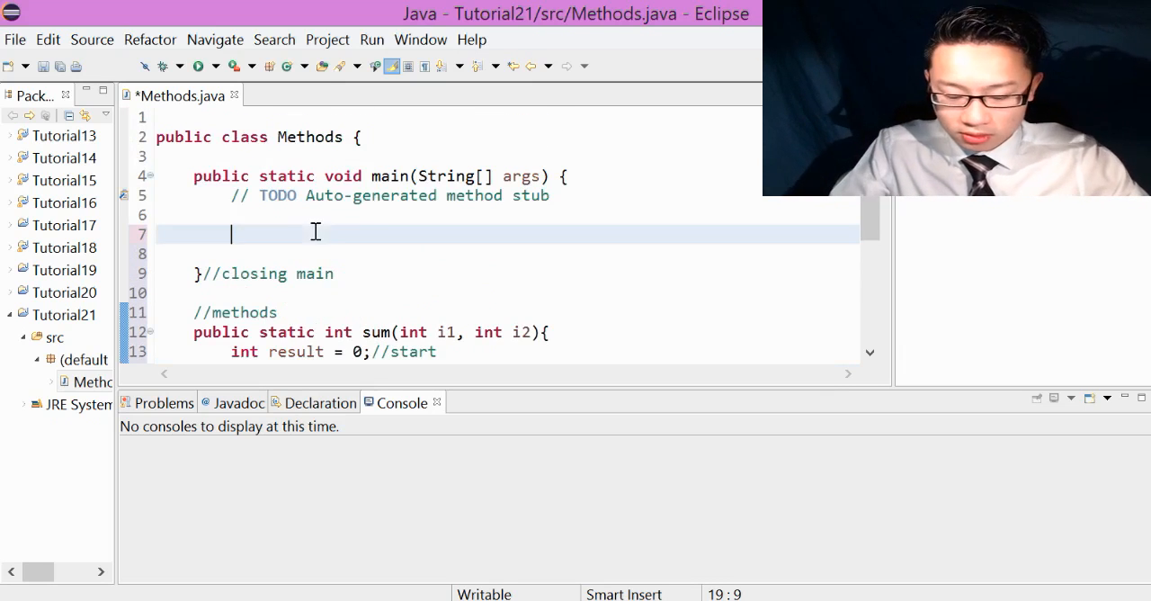
Print "Sum from 1 - 10 is: " + sum(1,10) in main via the syso template
text(syso)
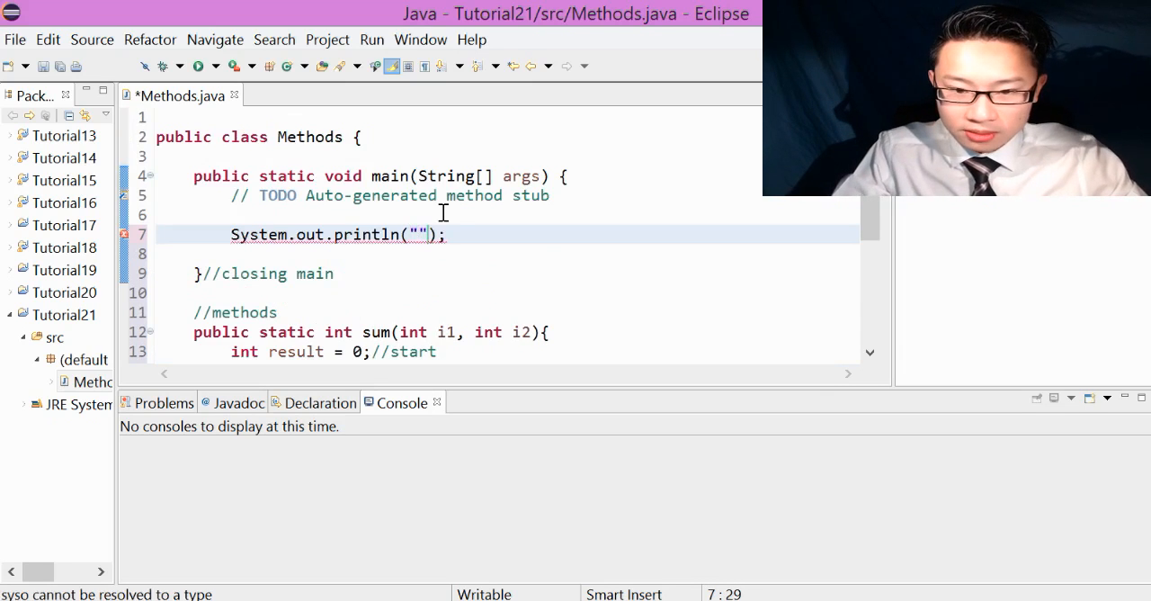
text(Sum from)
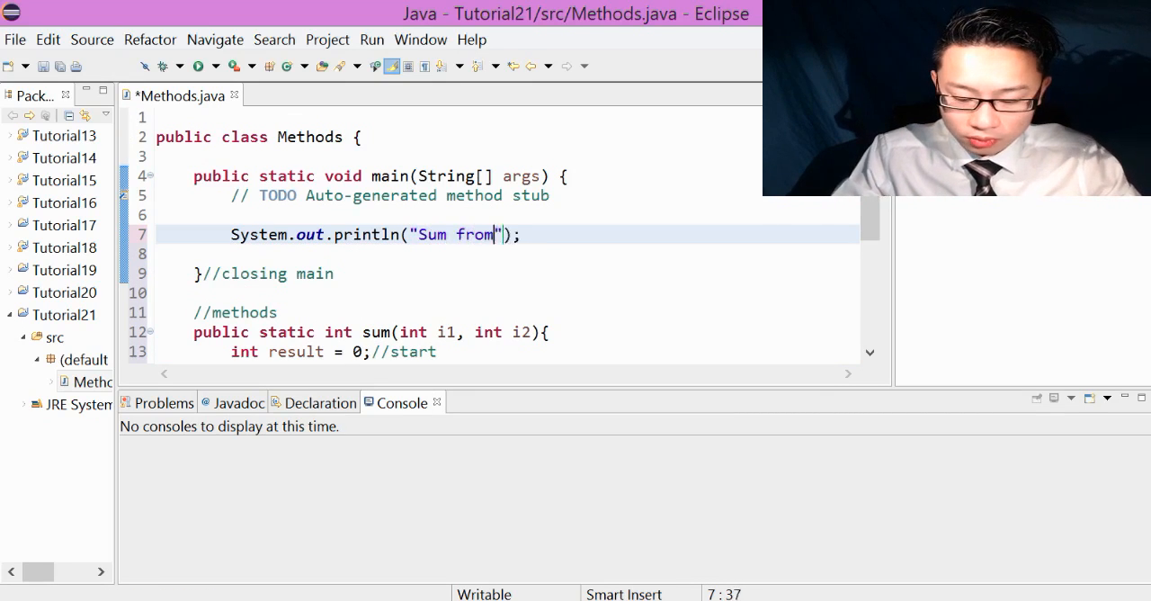
text(1 - 10 is:)
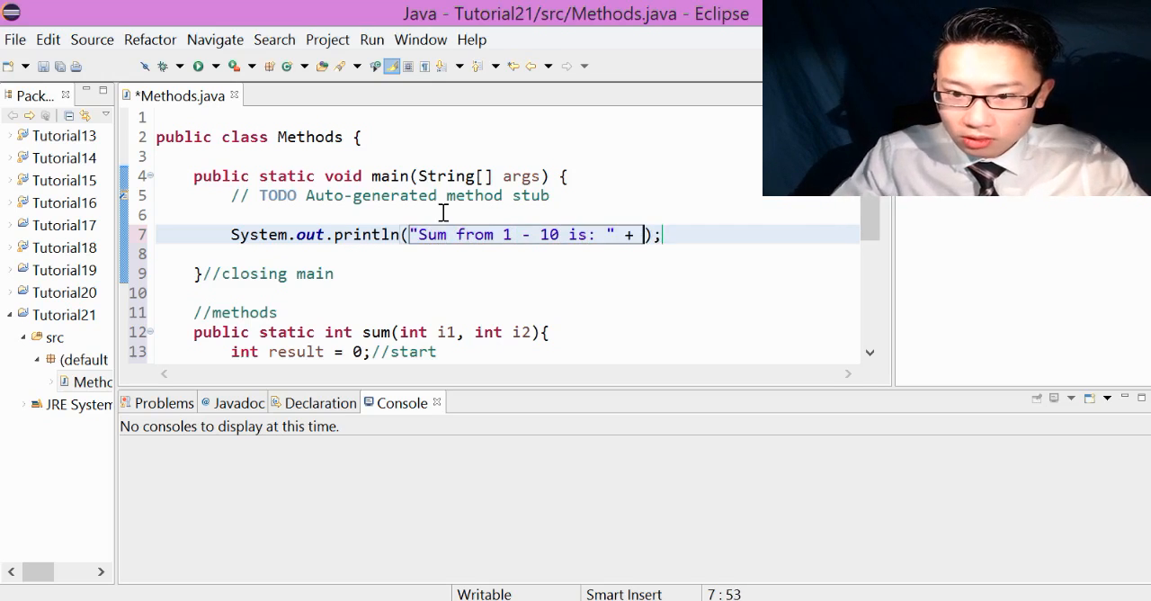
text(sum)
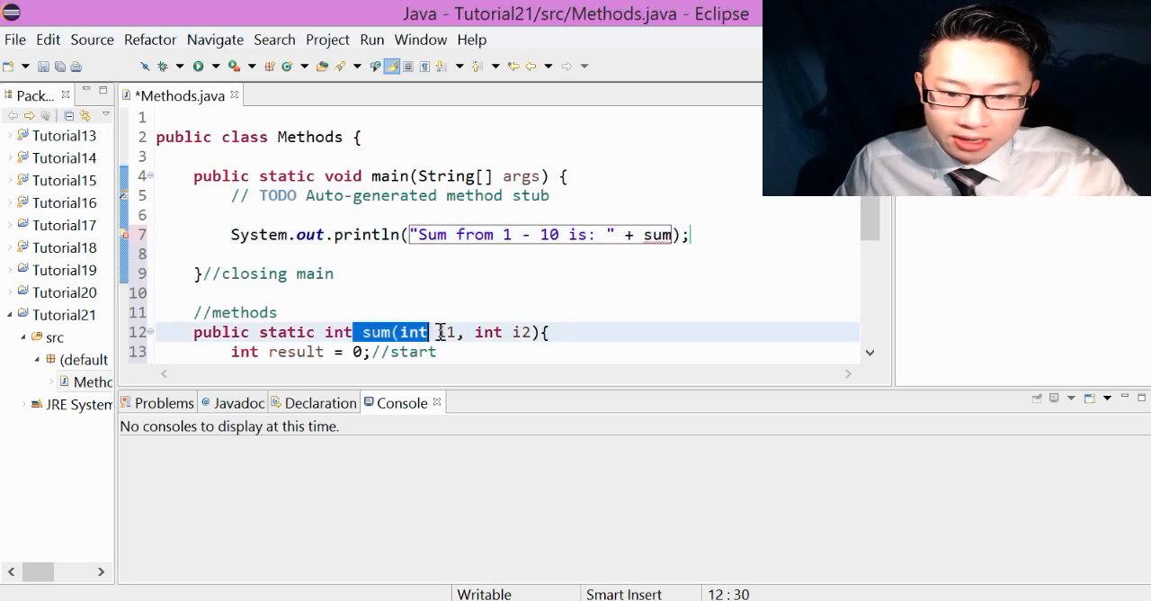
text(i)
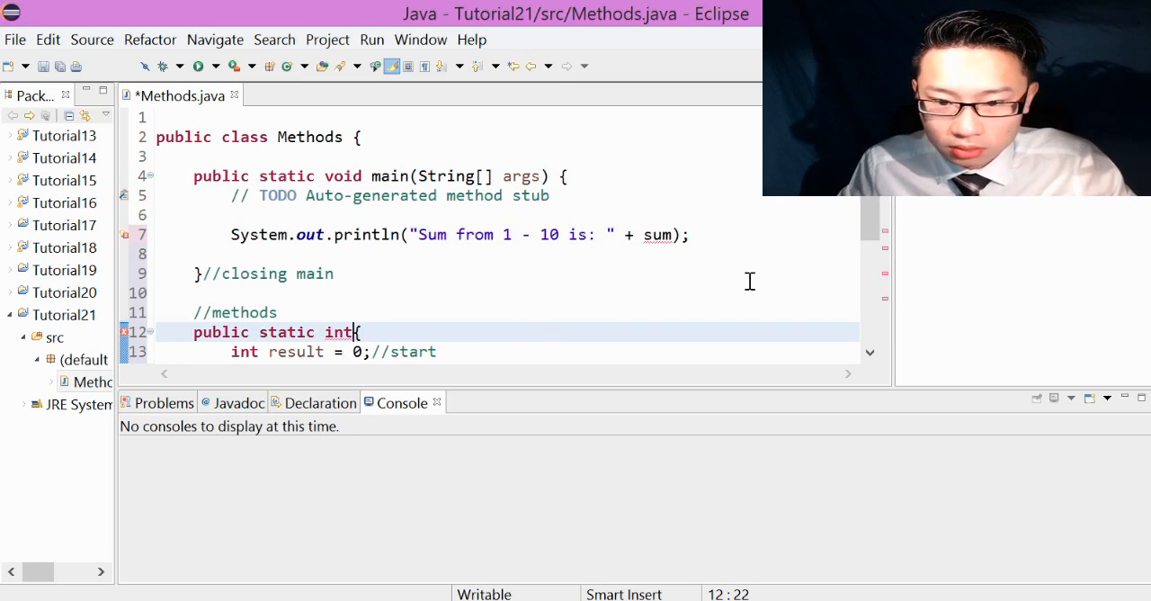
text(sum(int i1, int i2))
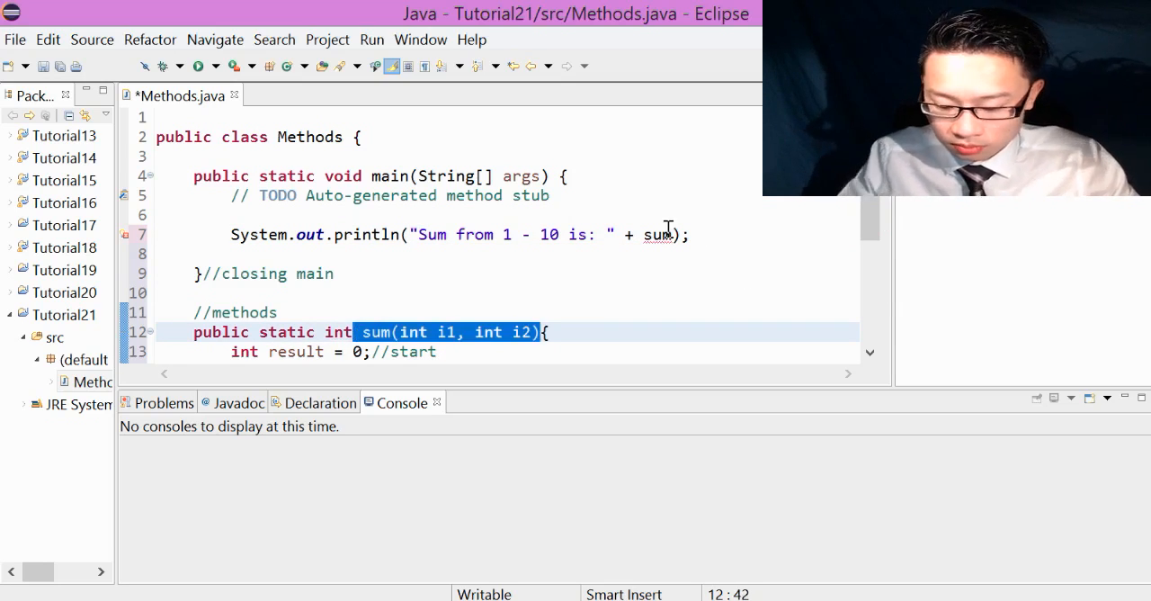
text(())
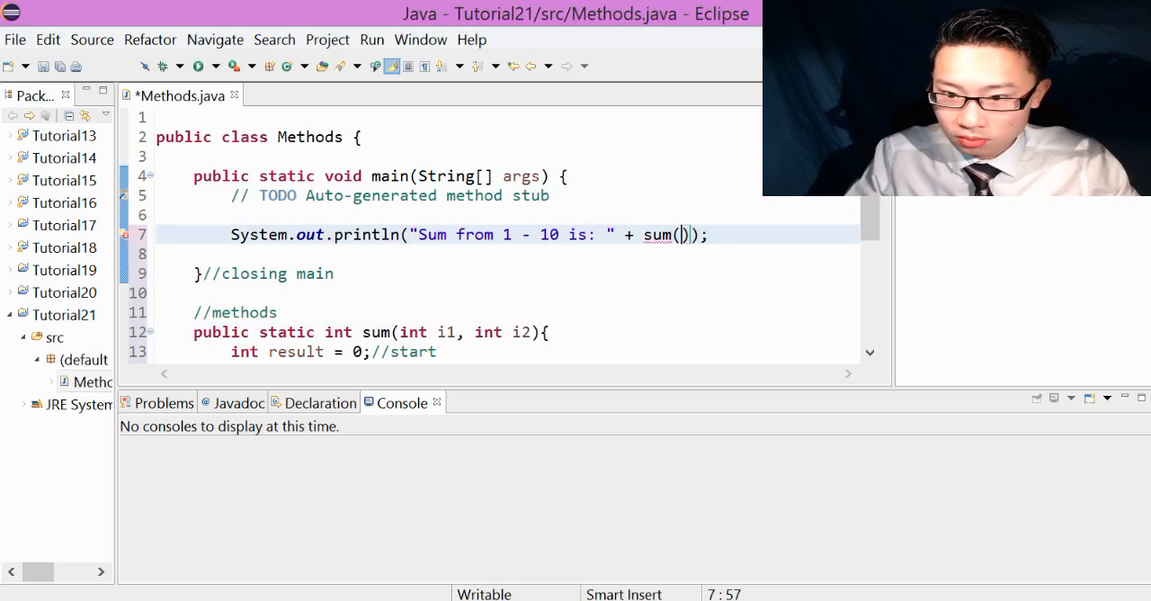
text(1,10)
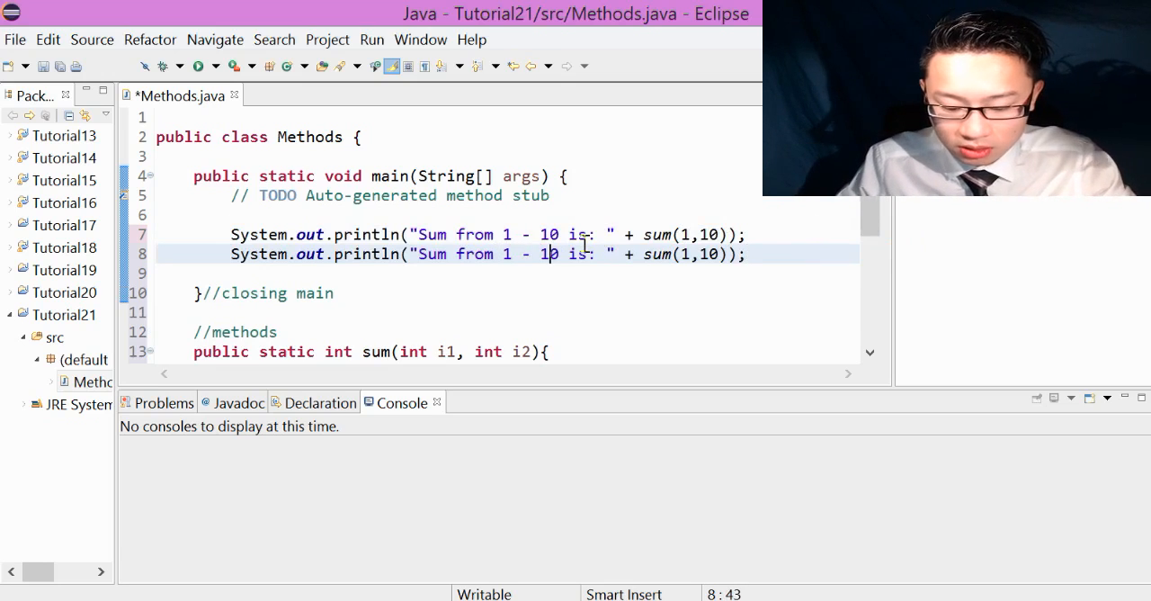
Duplicate the println and change its upper bound to 50 for sum(1,50)
text(50)
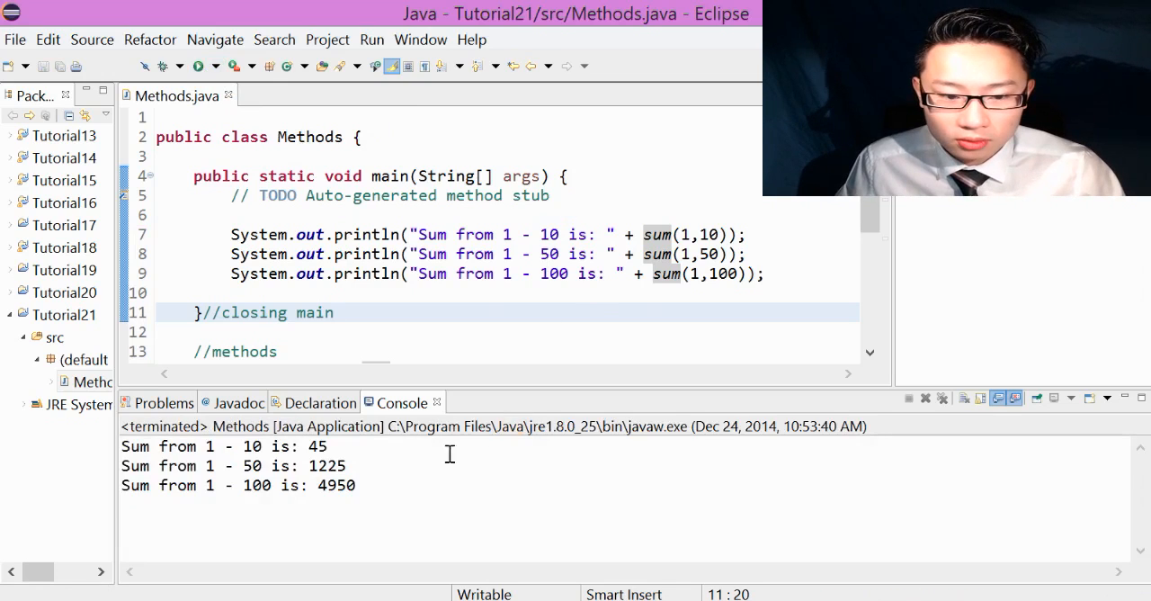
mouse_move(176, 446)
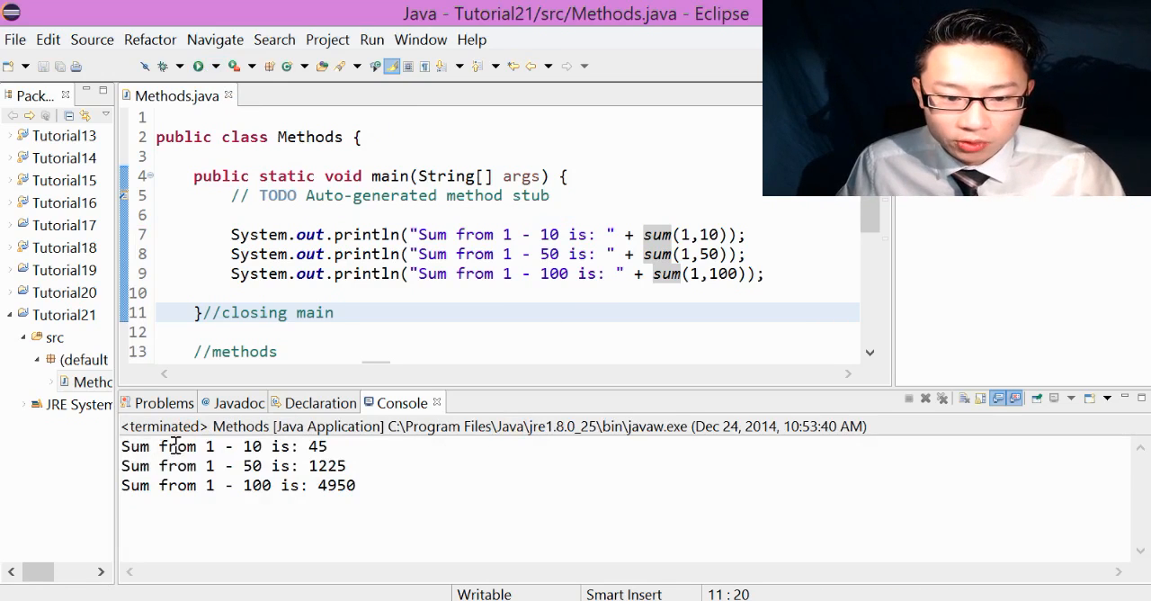
mouse_move(216, 464)
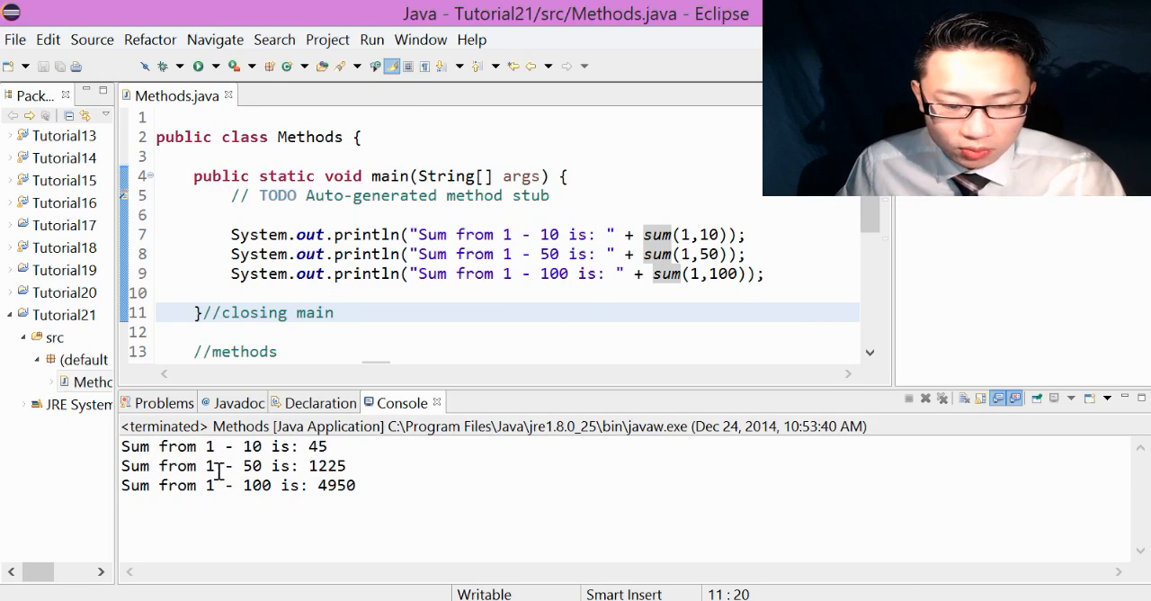